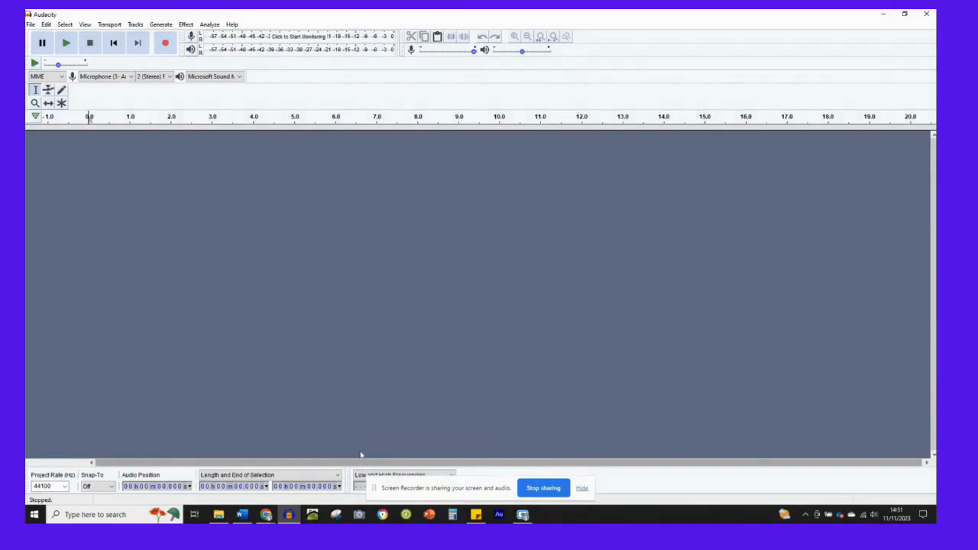
{"action": "mouse_move", "coordinate": [373, 393]}
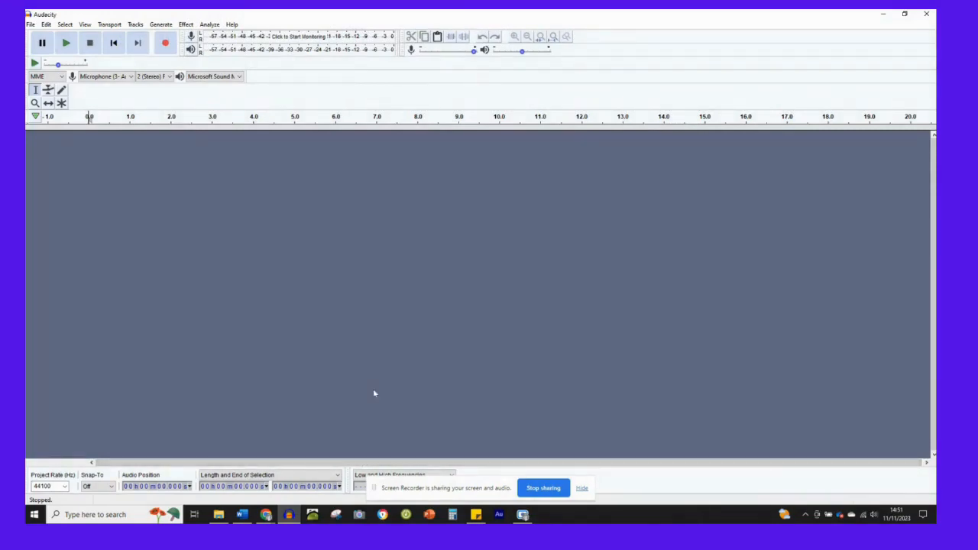
{"action": "mouse_move", "coordinate": [535, 422]}
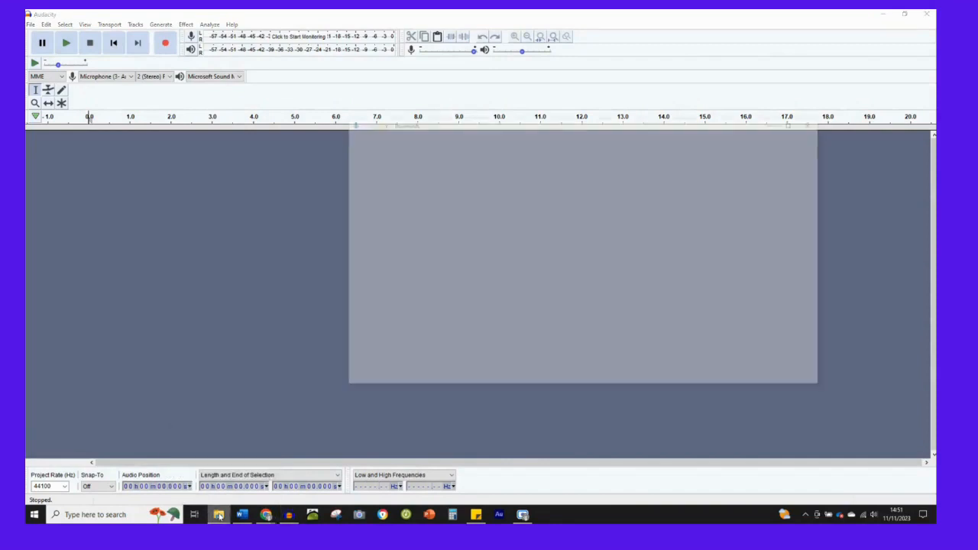
- Browse to the Downloads folder and scroll to the cold wind sound effect MP3
{"action": "left_click", "coordinate": [218, 513]}
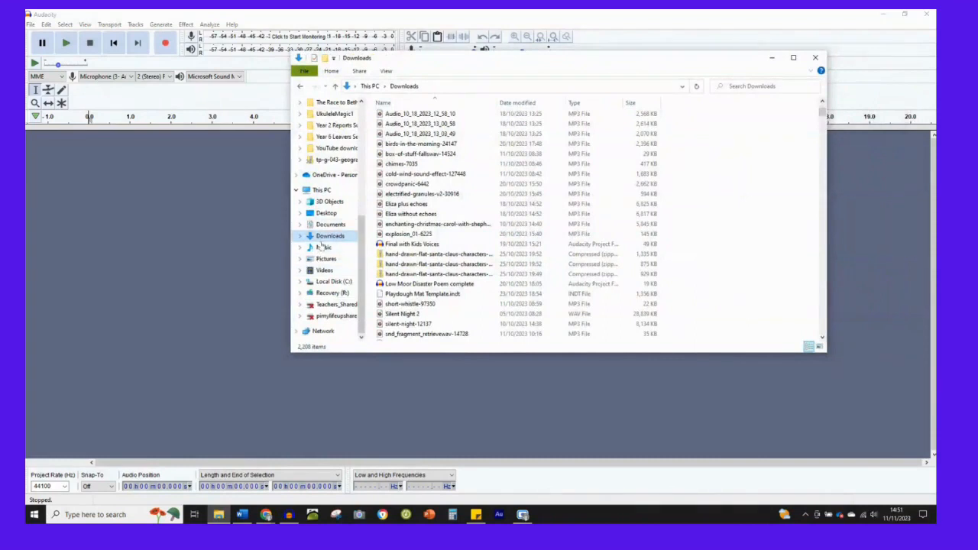
{"action": "left_click", "coordinate": [517, 102]}
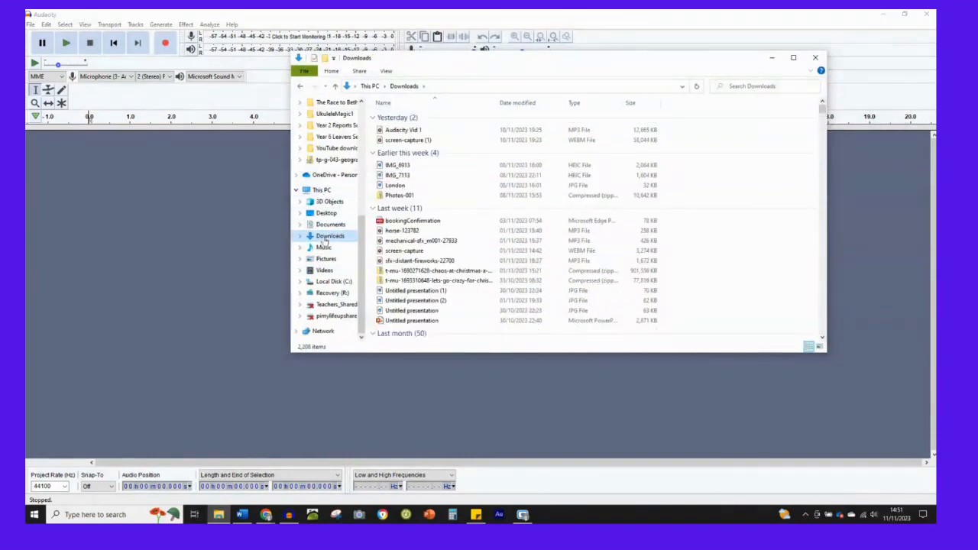
{"action": "scroll", "scroll_direction": "down", "scroll_amount": 3}
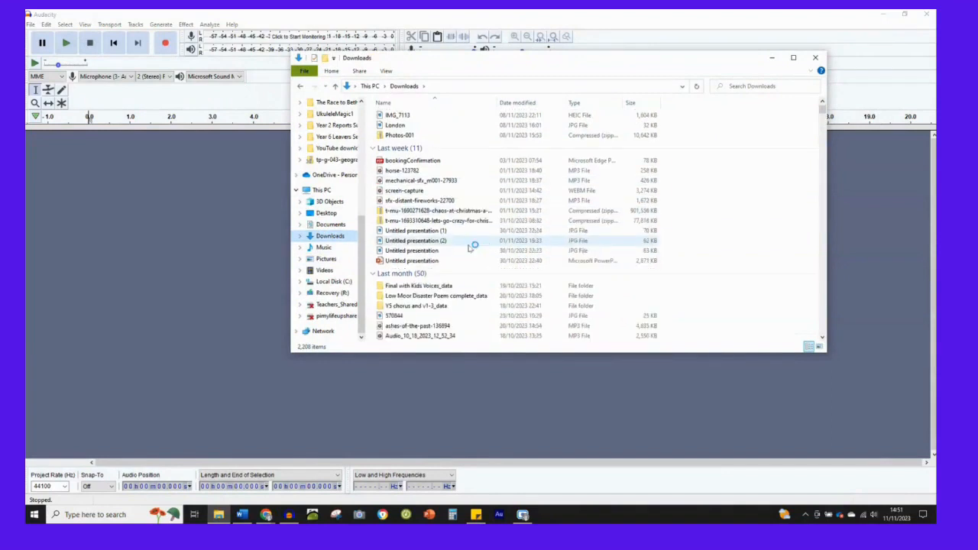
{"action": "scroll", "scroll_direction": "down", "scroll_amount": 3}
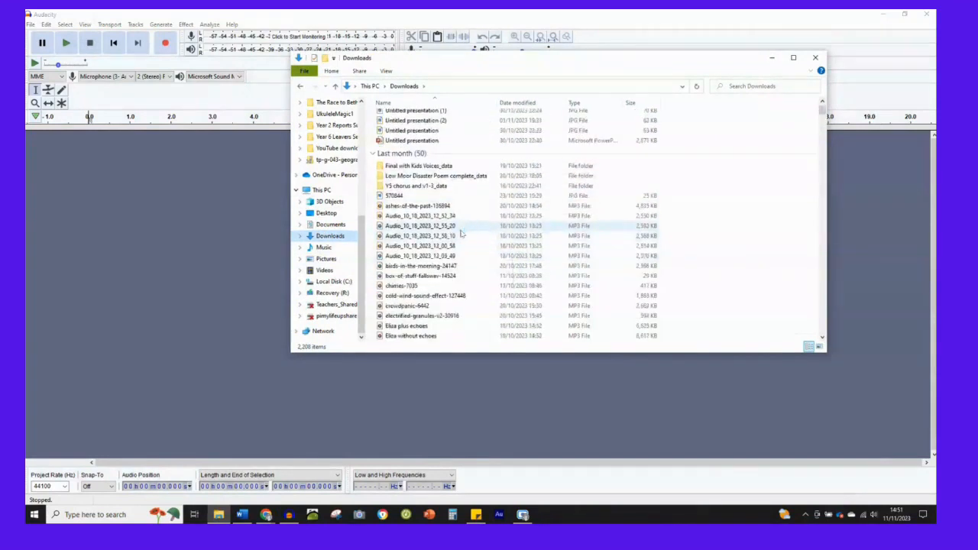
{"action": "scroll", "scroll_direction": "down", "scroll_amount": 3}
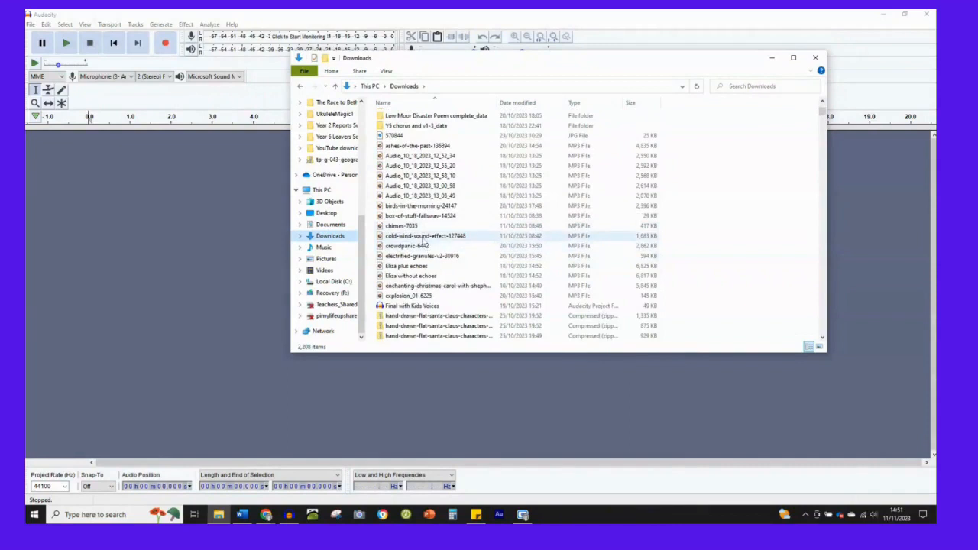
- Drag the cold wind sound effect MP3 onto the Audacity window
{"action": "left_click_drag", "start_coordinate": [425, 235], "coordinate": [244, 226]}
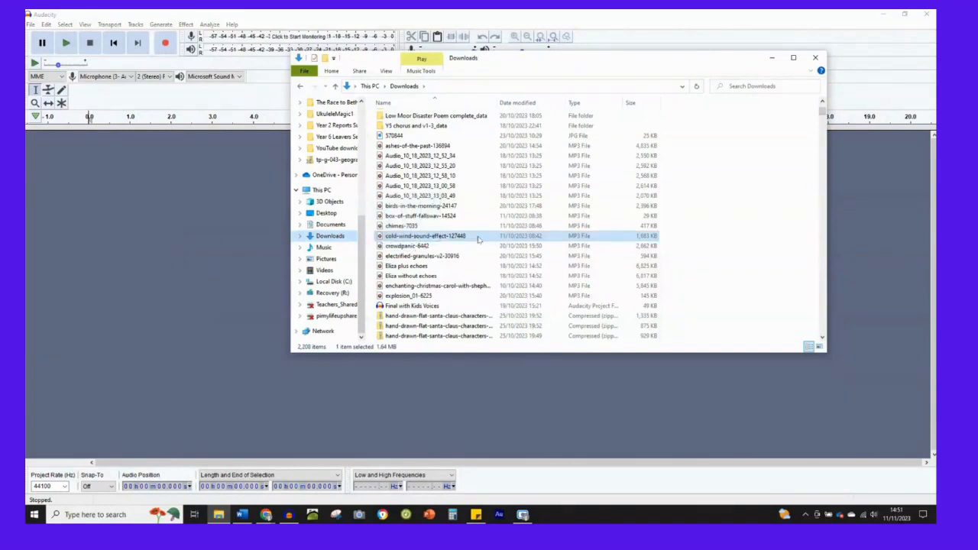
{"action": "left_click_drag", "start_coordinate": [425, 235], "coordinate": [215, 197]}
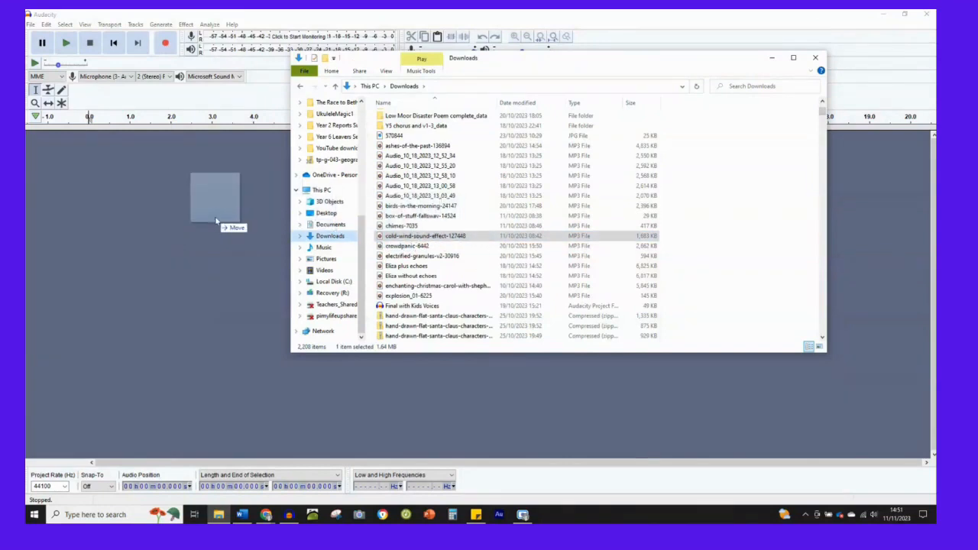
- Import the cold wind sound effect as a stereo track and play it back once
{"action": "double_click", "coordinate": [425, 235]}
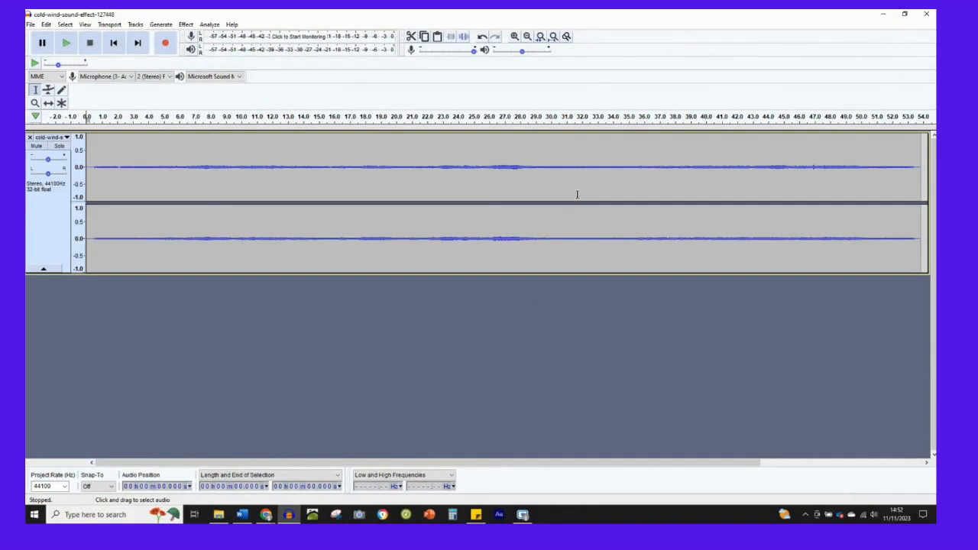
{"action": "mouse_move", "coordinate": [290, 208]}
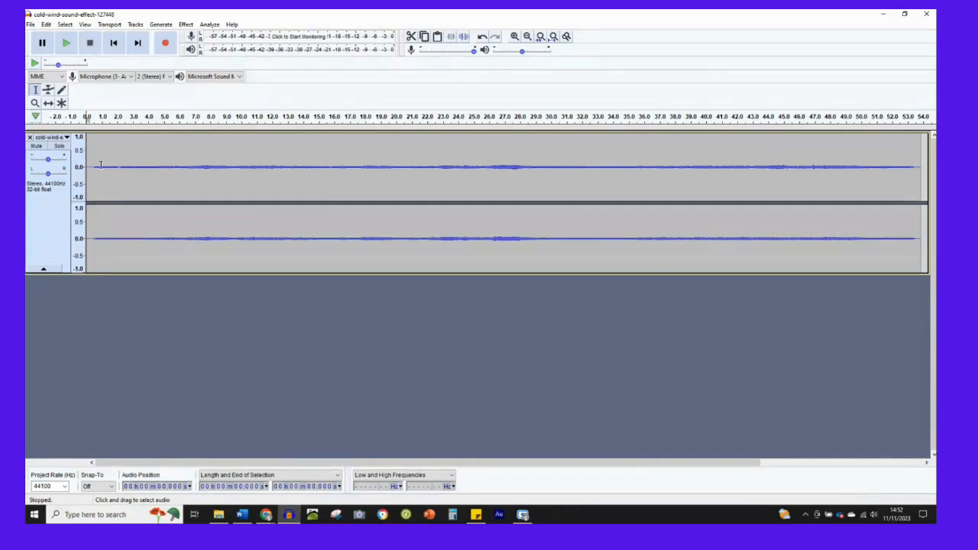
{"action": "mouse_move", "coordinate": [263, 164]}
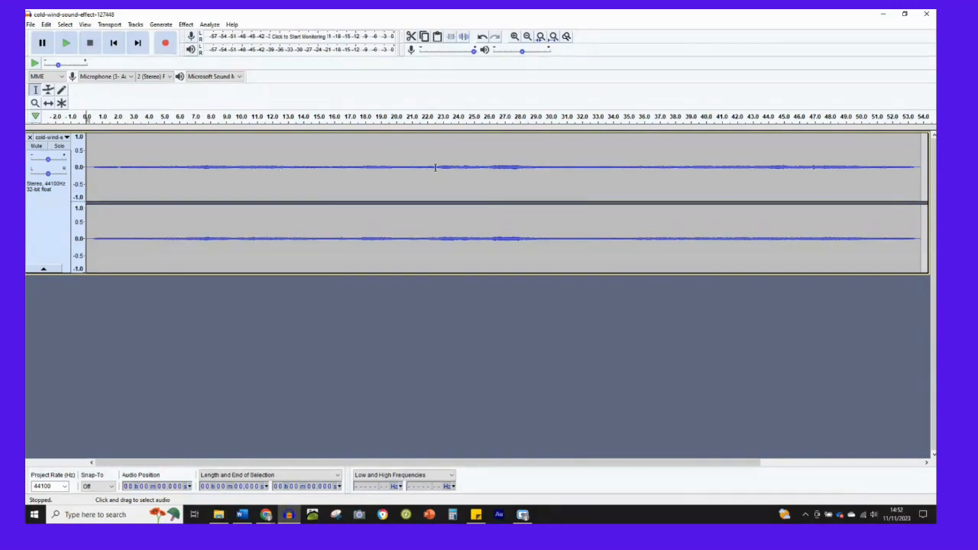
{"action": "mouse_move", "coordinate": [370, 168]}
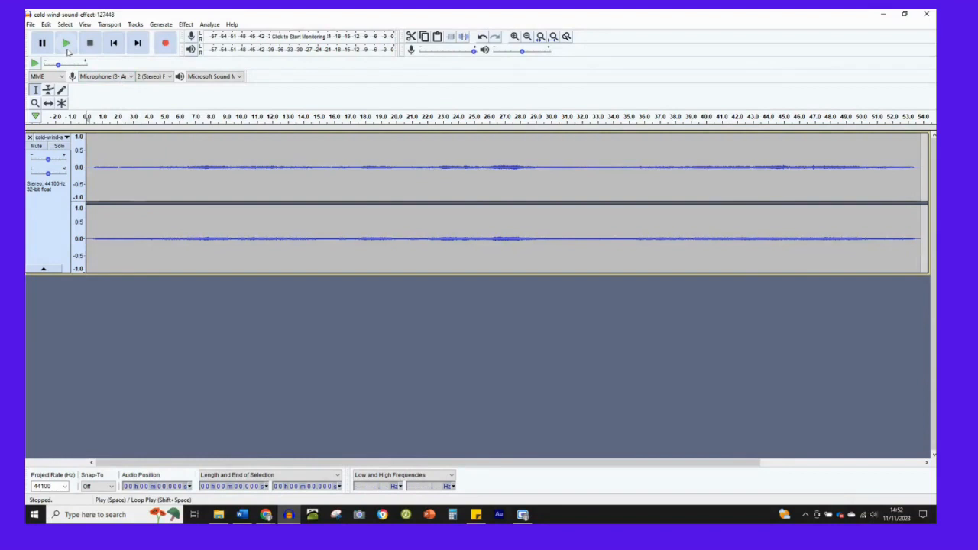
{"action": "mouse_move", "coordinate": [68, 43]}
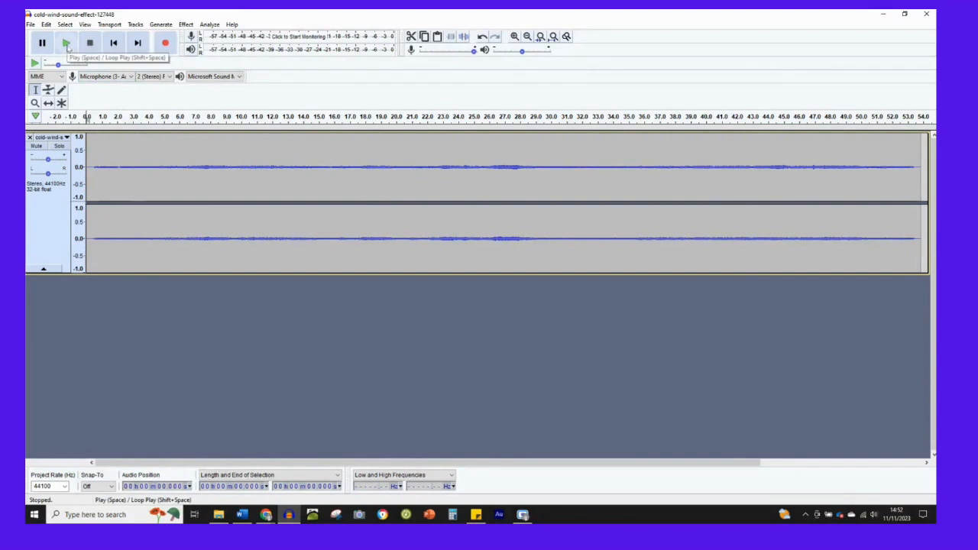
{"action": "left_click", "coordinate": [66, 42]}
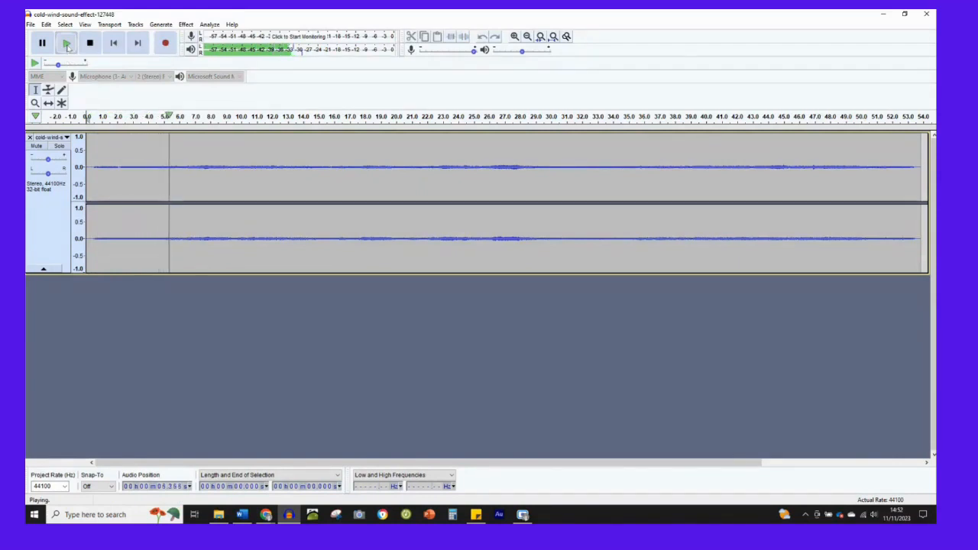
{"action": "left_click", "coordinate": [89, 43]}
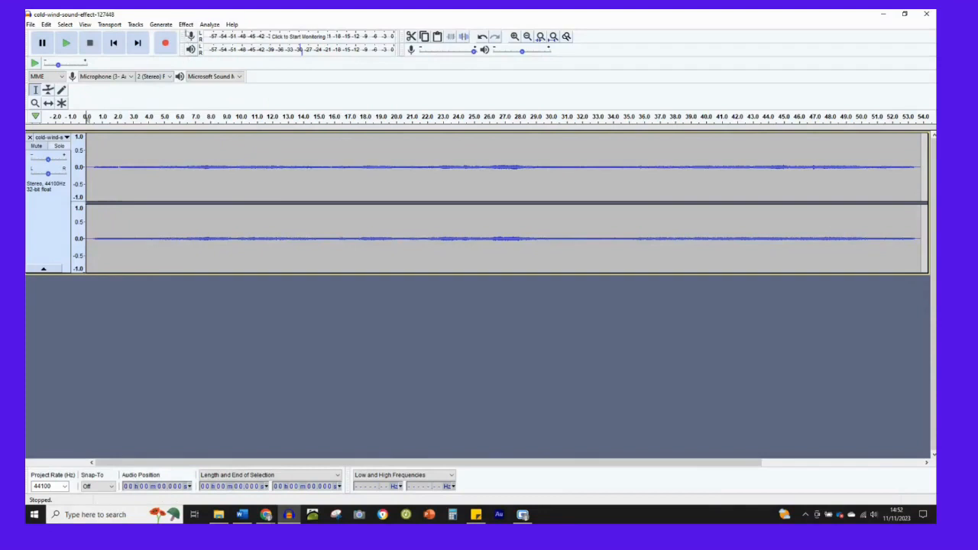
{"action": "left_click", "coordinate": [187, 24]}
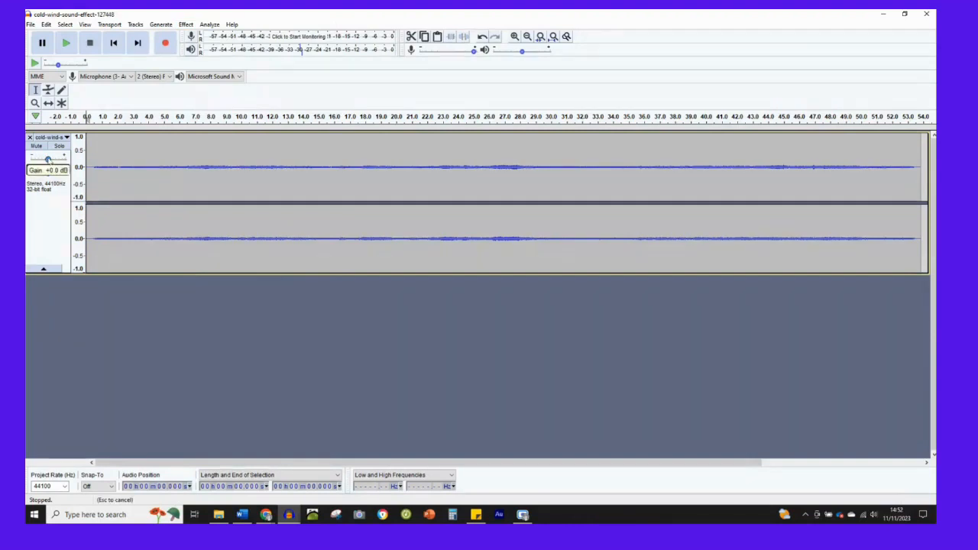
- Turn the wind track's gain slider down slightly and replay the track to check the level
{"action": "left_click_drag", "start_coordinate": [43, 159], "coordinate": [52, 159]}
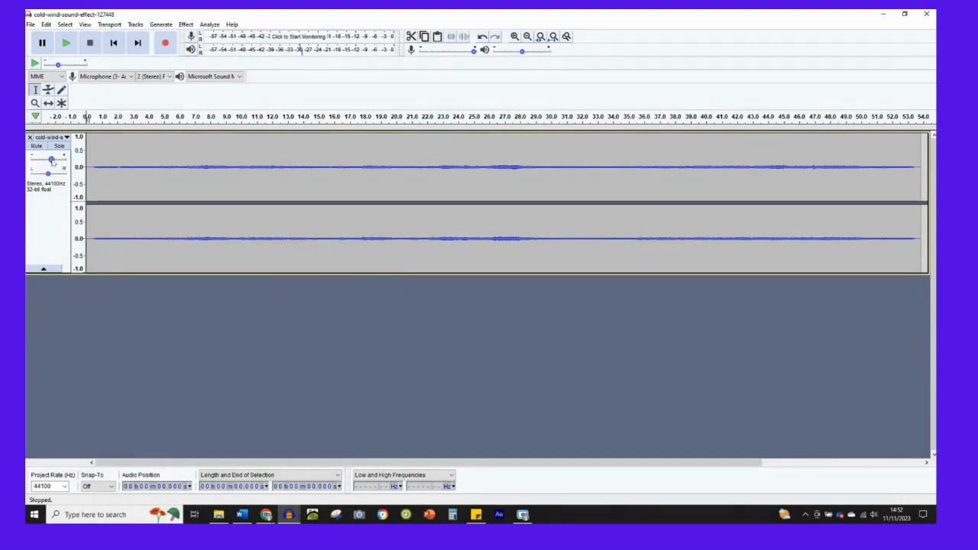
{"action": "left_click_drag", "start_coordinate": [48, 157], "coordinate": [49, 158]}
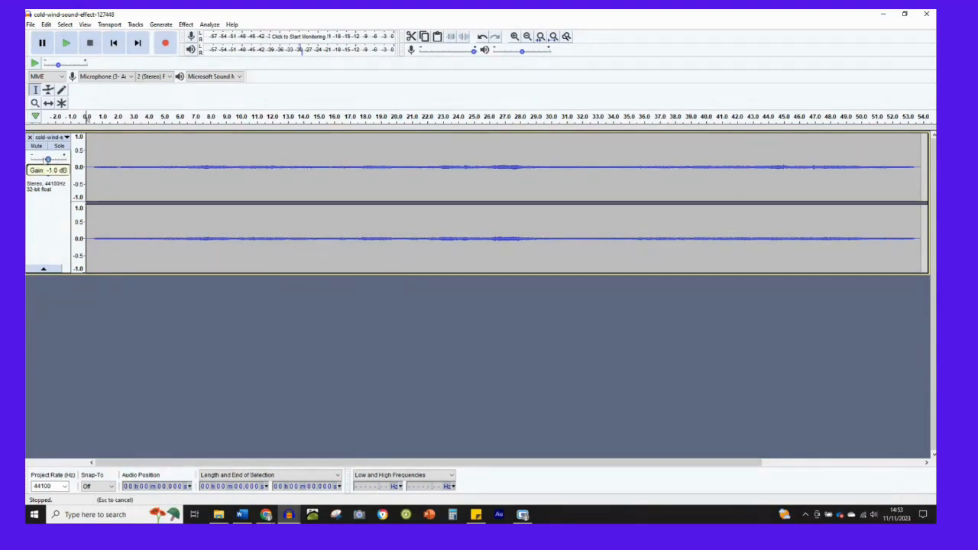
{"action": "left_click_drag", "start_coordinate": [48, 159], "coordinate": [52, 159]}
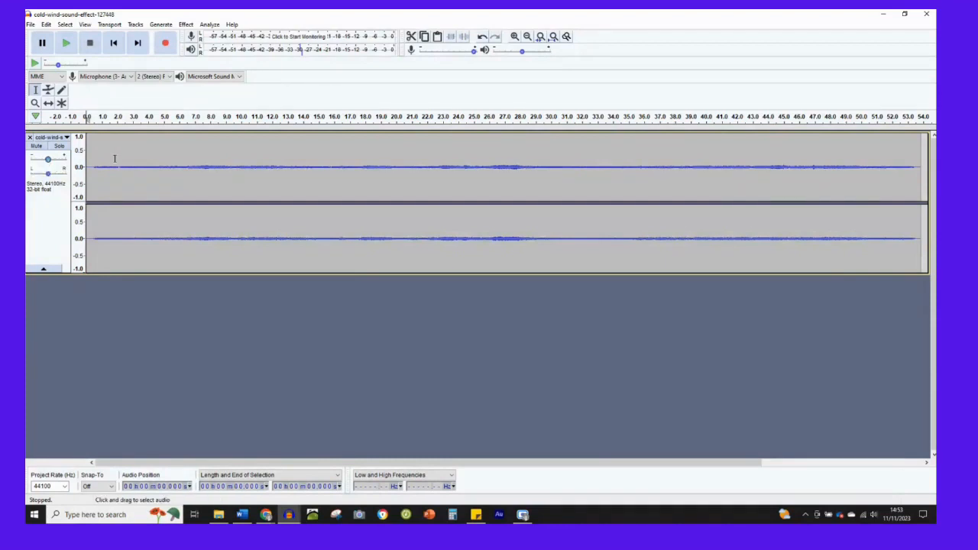
{"action": "left_click", "coordinate": [66, 43]}
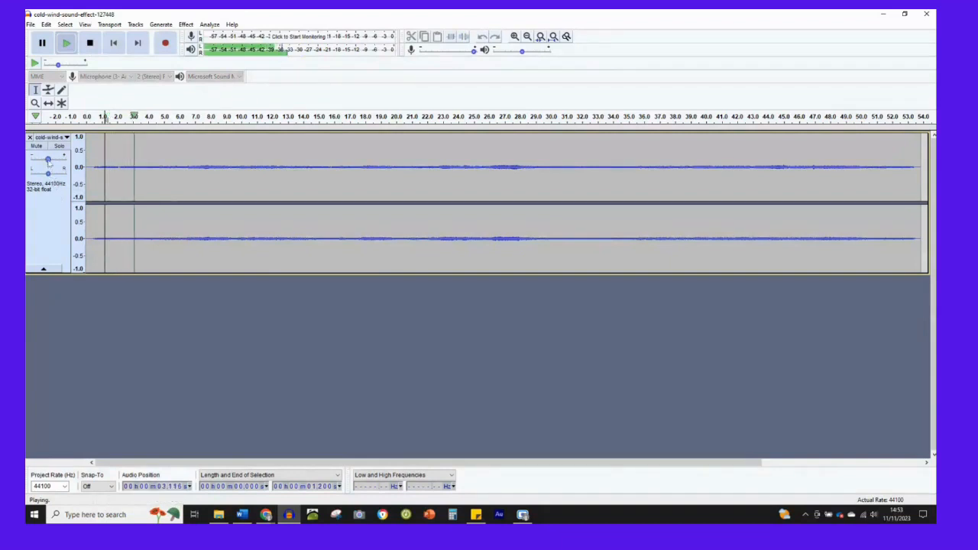
{"action": "left_click_drag", "start_coordinate": [49, 159], "coordinate": [51, 159]}
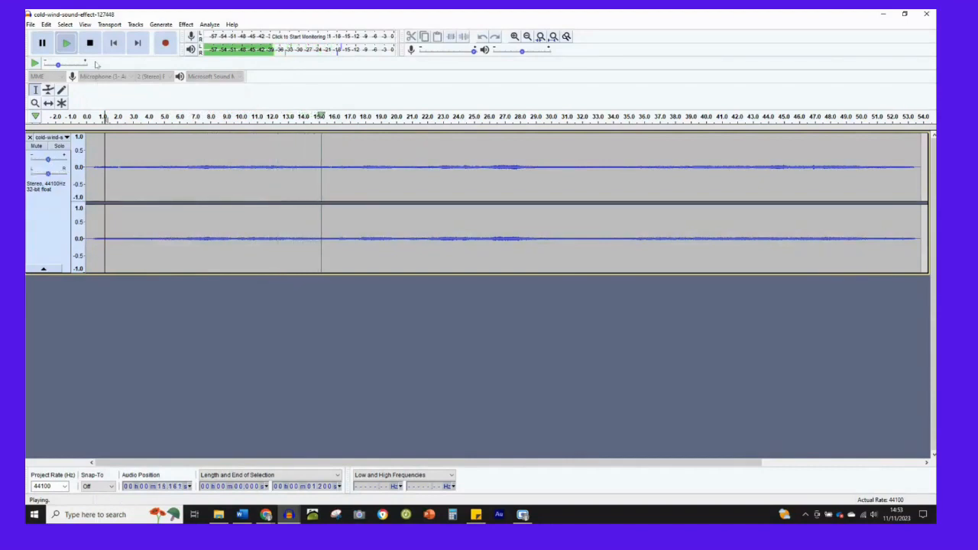
{"action": "left_click", "coordinate": [89, 43]}
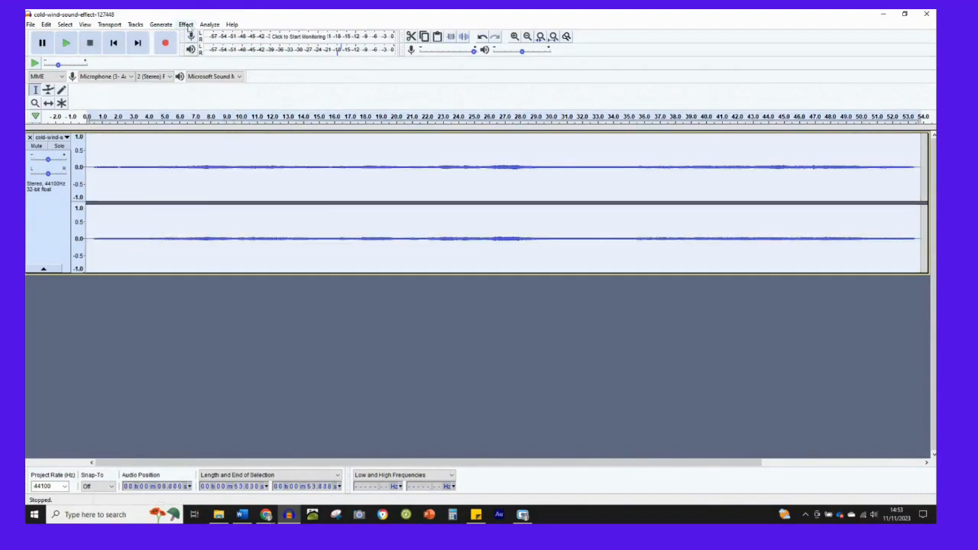
- Amplify the wind track by 9 dB
{"action": "left_click", "coordinate": [186, 24]}
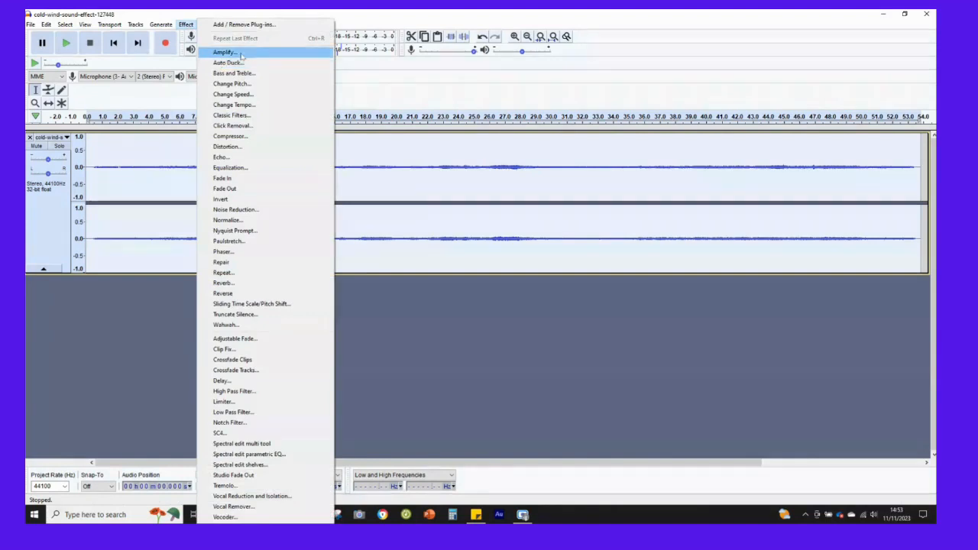
{"action": "left_click", "coordinate": [223, 52]}
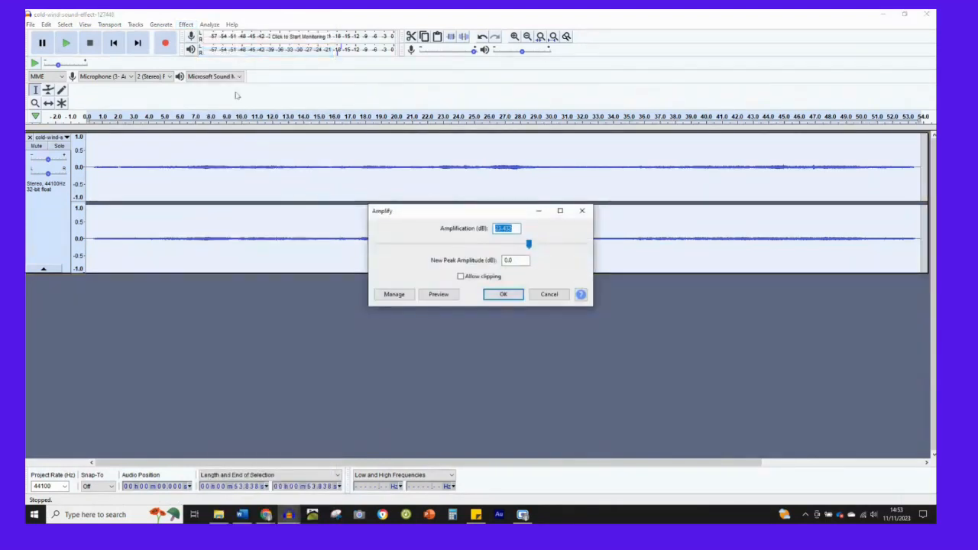
{"action": "mouse_move", "coordinate": [446, 231]}
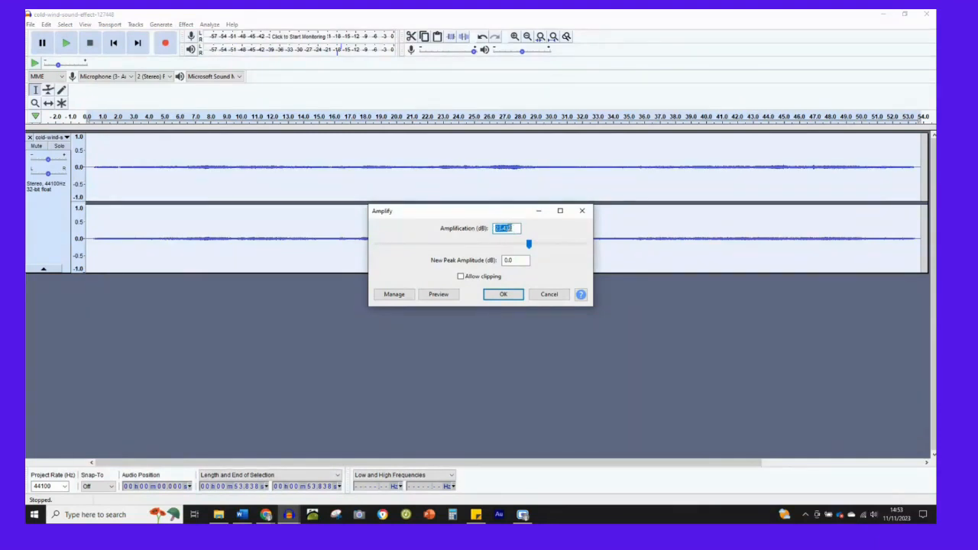
{"action": "type", "text": "9"}
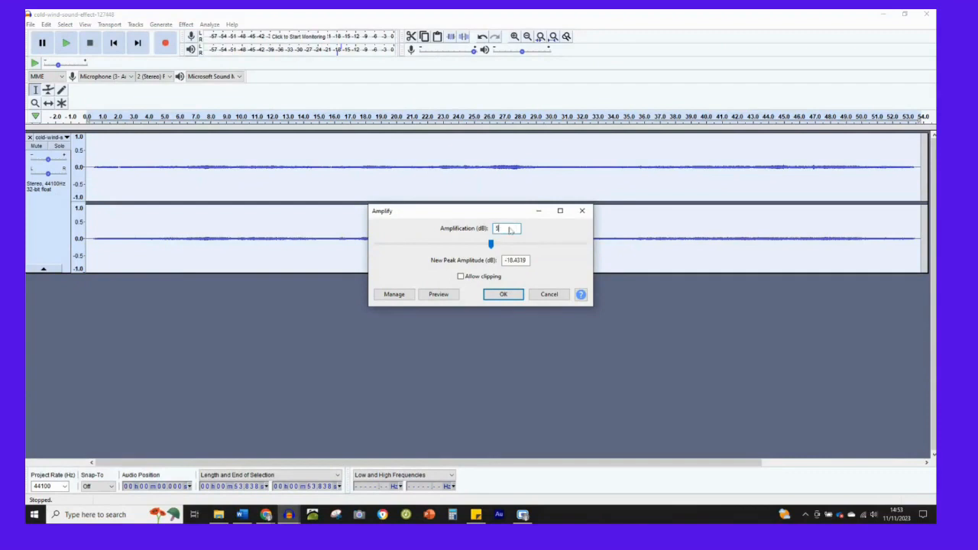
{"action": "left_click", "coordinate": [503, 294]}
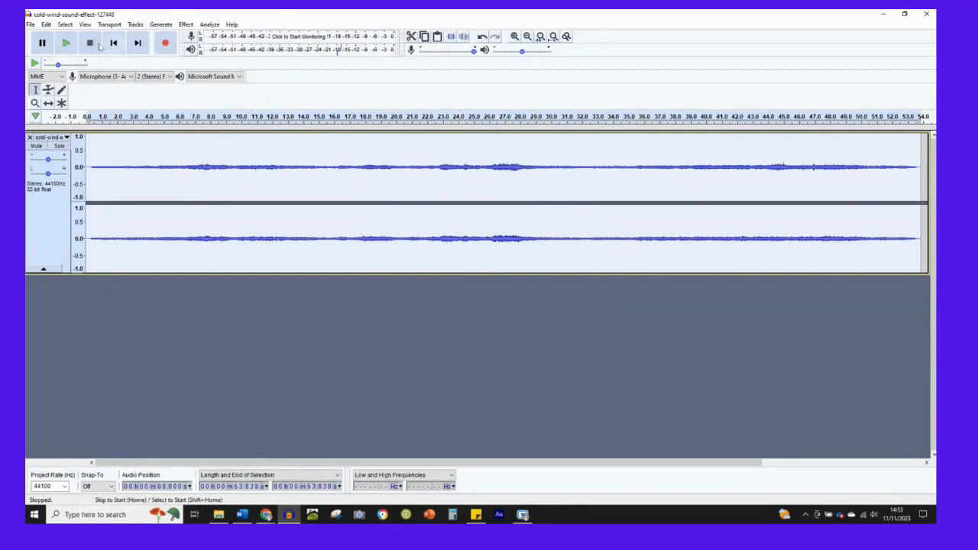
- Play back the amplified wind track and stop
{"action": "left_click", "coordinate": [66, 43]}
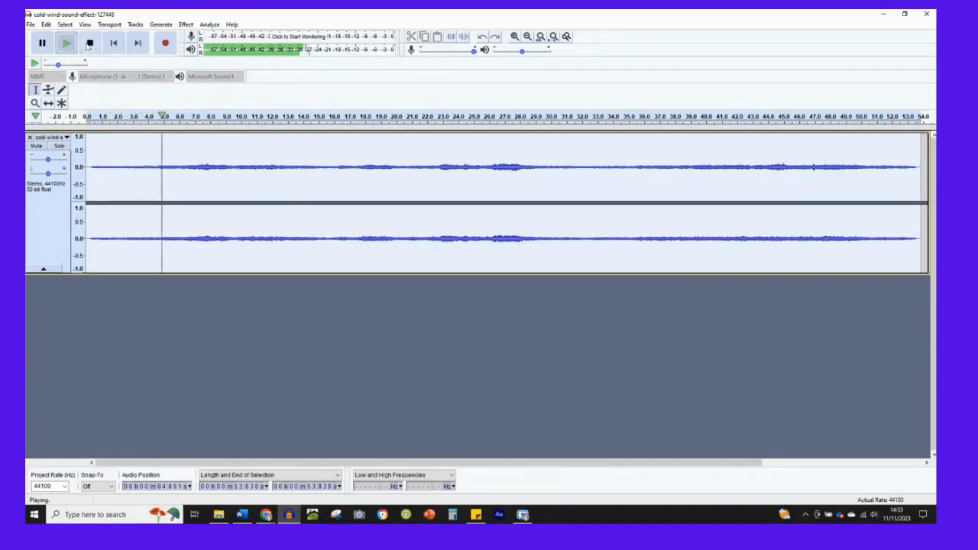
{"action": "left_click", "coordinate": [89, 43]}
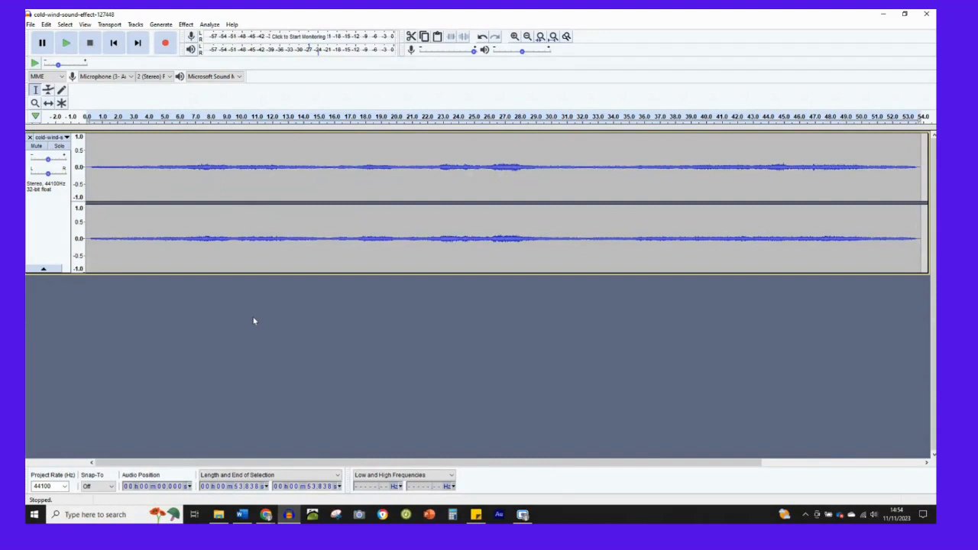
{"action": "mouse_move", "coordinate": [244, 296]}
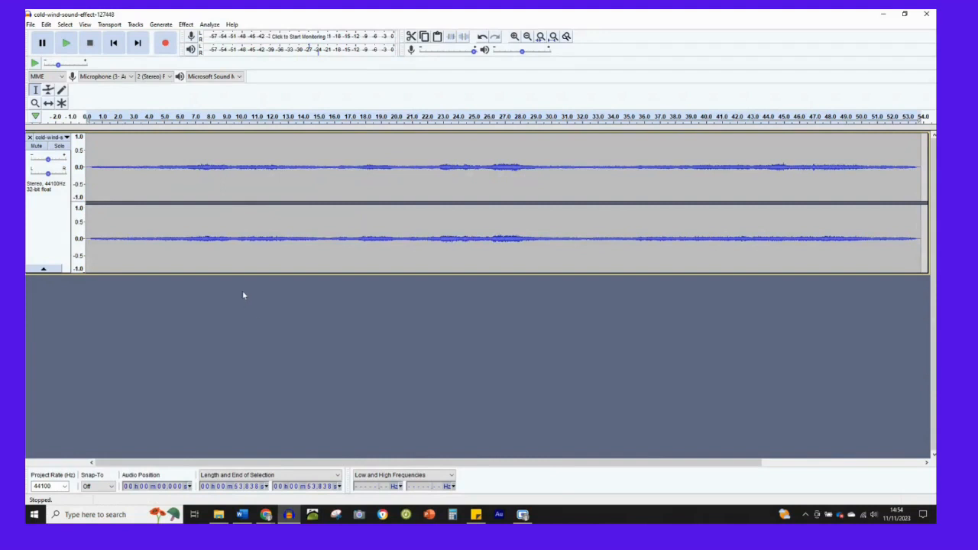
{"action": "mouse_move", "coordinate": [282, 156]}
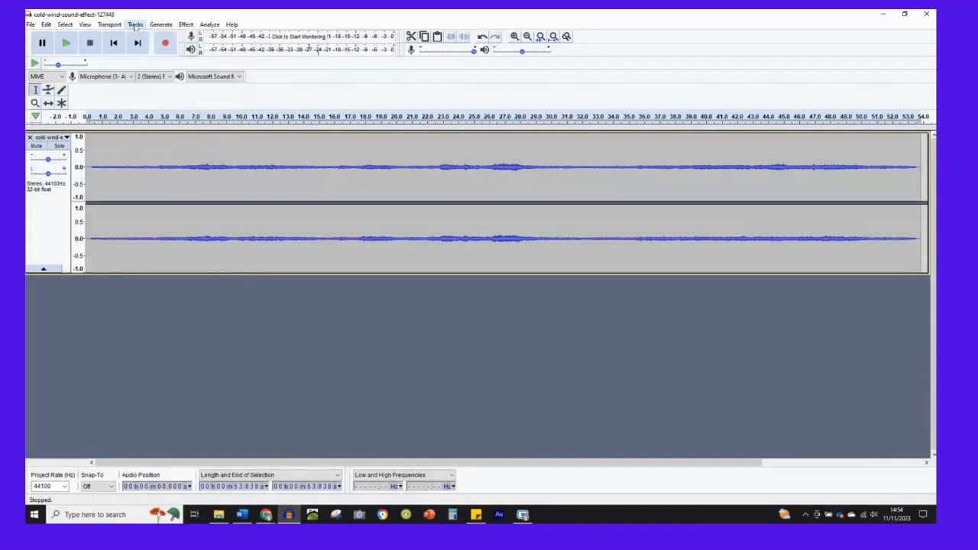
- Add a new empty stereo track below the wind track via Tracks > Add New
{"action": "left_click", "coordinate": [134, 25]}
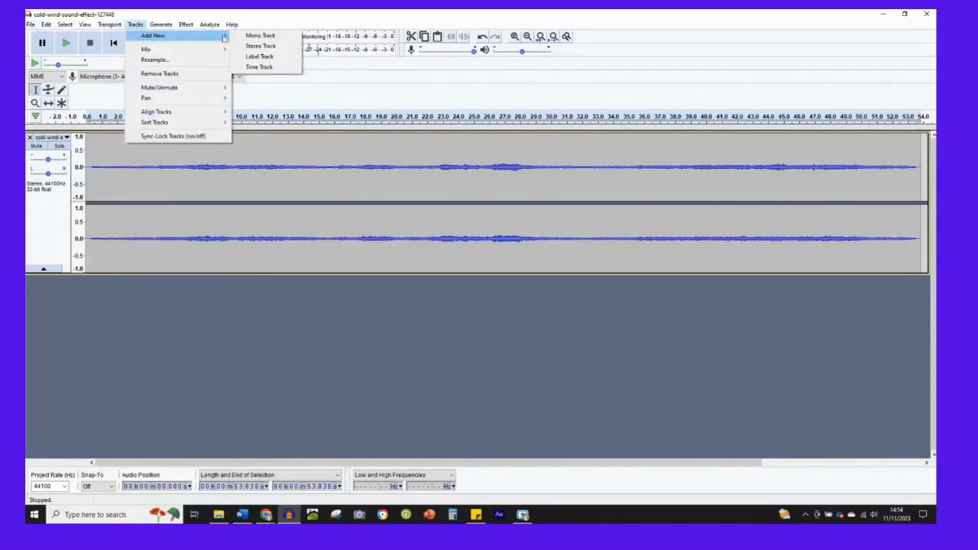
{"action": "mouse_move", "coordinate": [260, 46]}
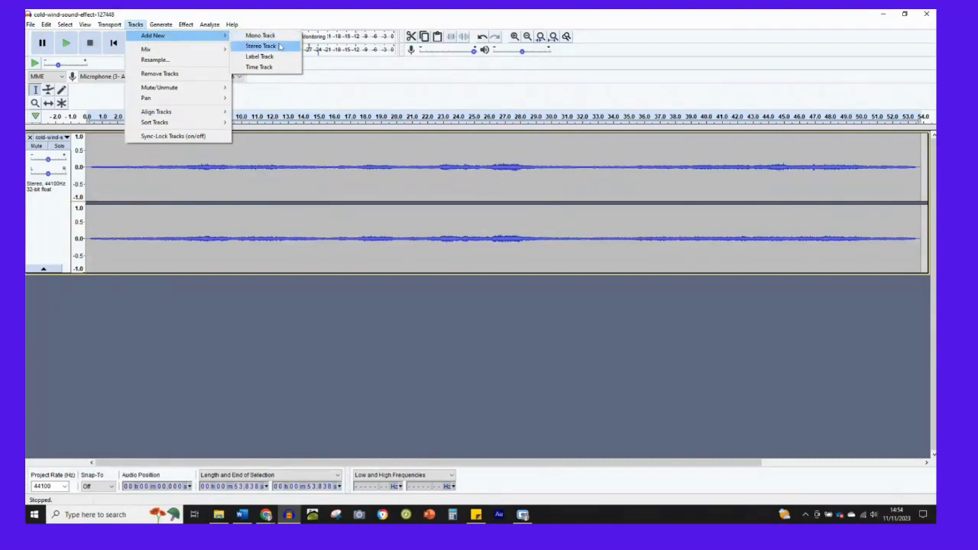
{"action": "mouse_move", "coordinate": [259, 57]}
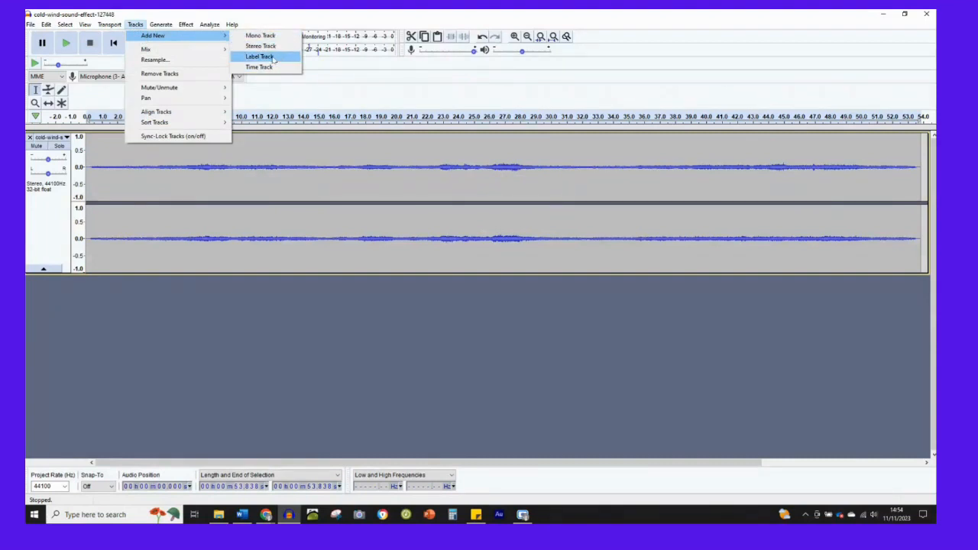
{"action": "mouse_move", "coordinate": [260, 46]}
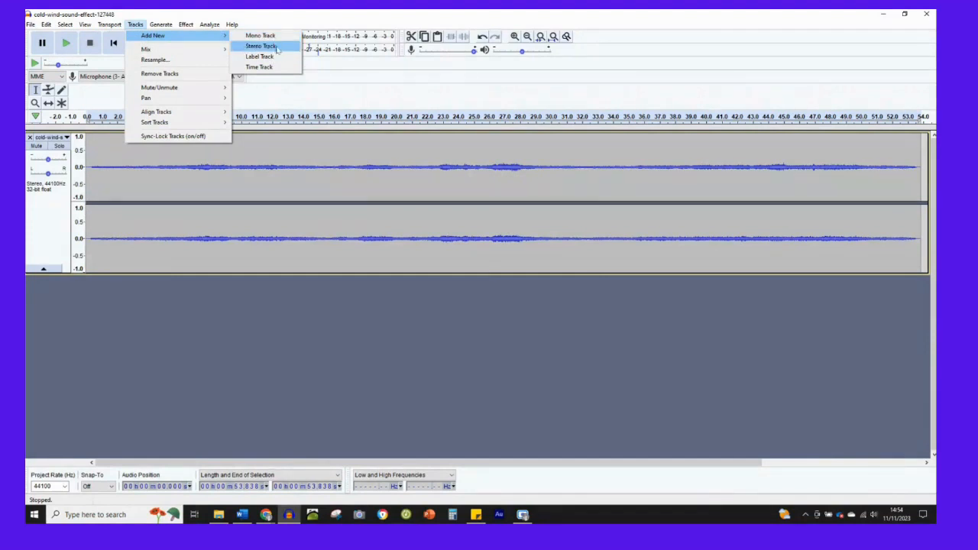
{"action": "left_click", "coordinate": [260, 46]}
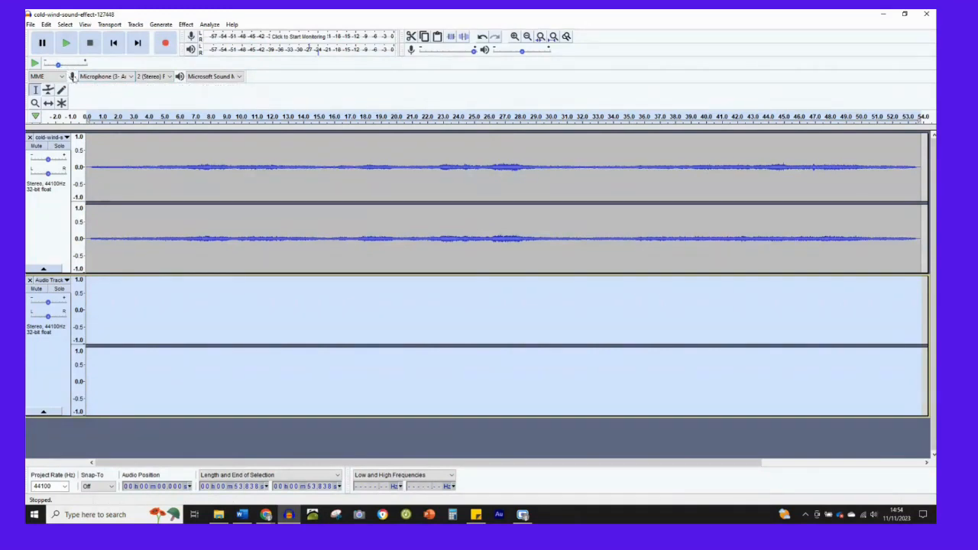
{"action": "mouse_move", "coordinate": [104, 76]}
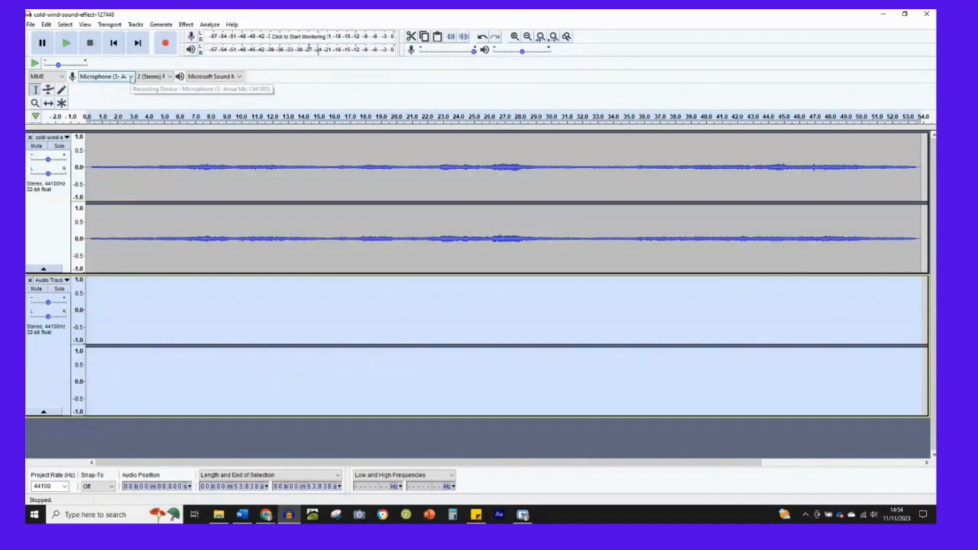
{"action": "left_click", "coordinate": [105, 76]}
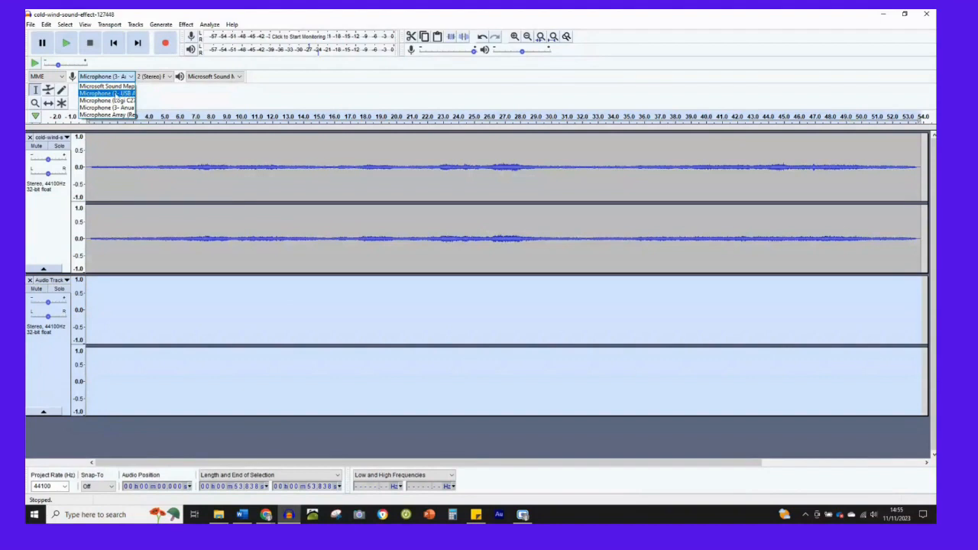
{"action": "mouse_move", "coordinate": [107, 113]}
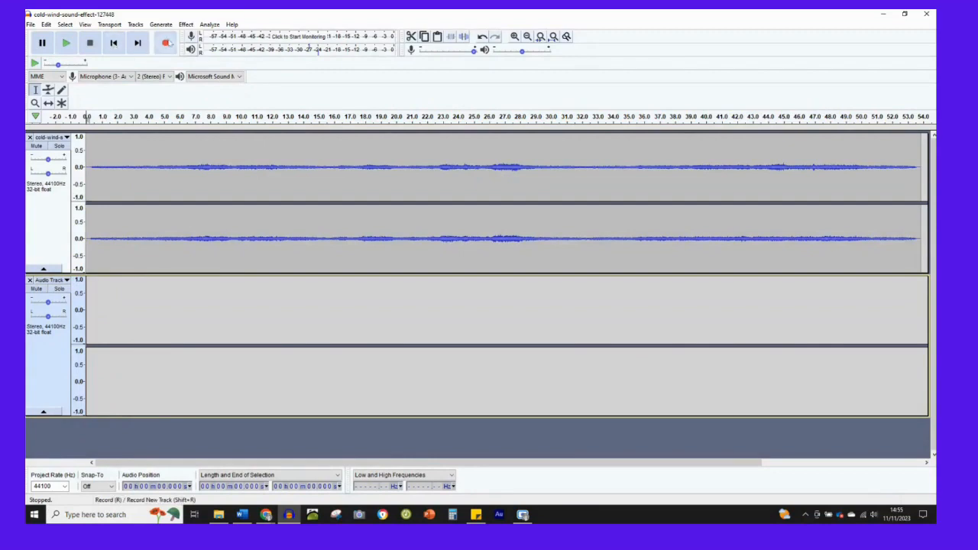
{"action": "mouse_move", "coordinate": [165, 43]}
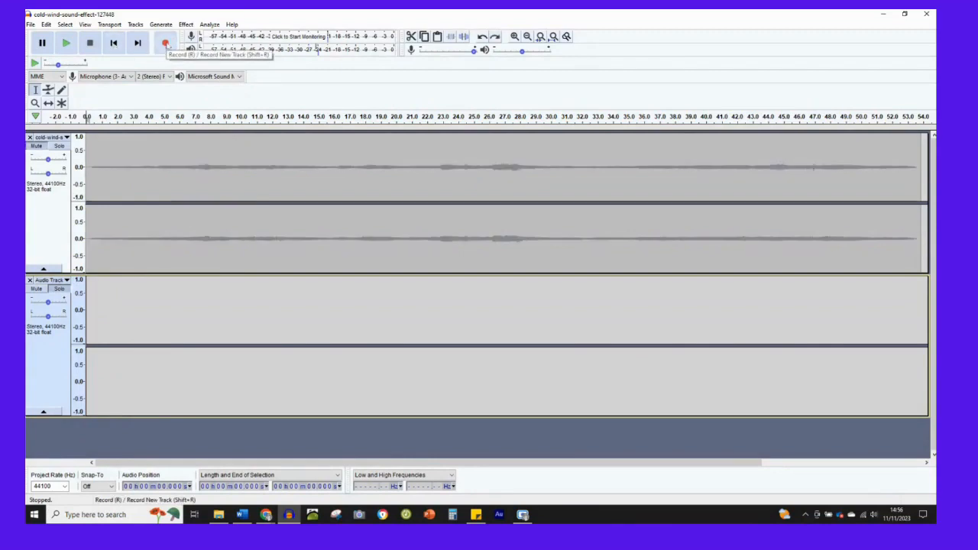
- Record about ten seconds of voice narration onto the new track and stop
{"action": "left_click", "coordinate": [165, 43]}
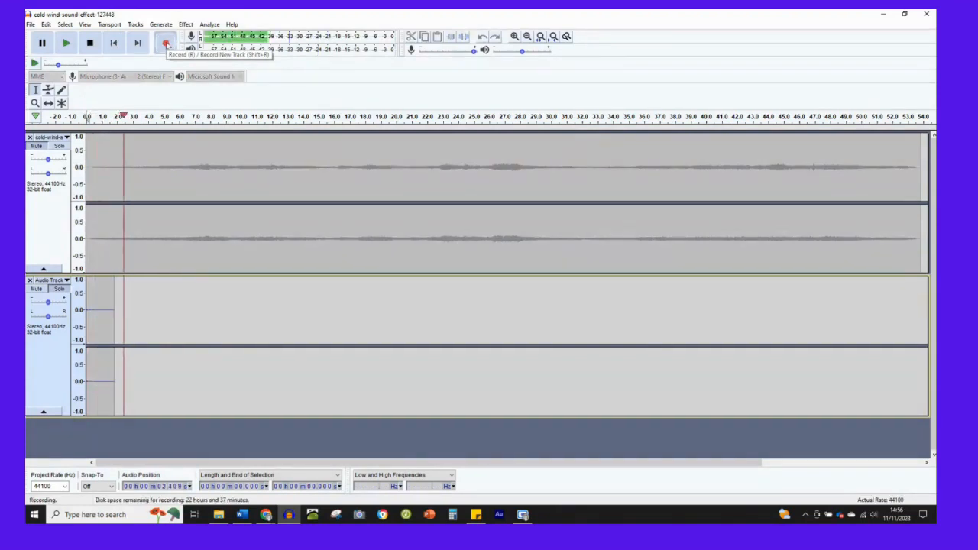
{"action": "left_click", "coordinate": [165, 43]}
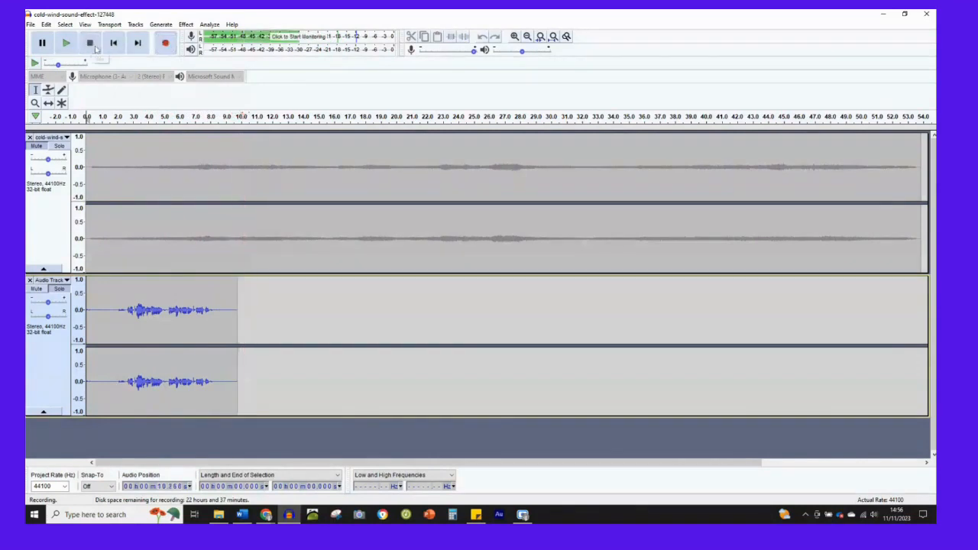
{"action": "left_click", "coordinate": [89, 43]}
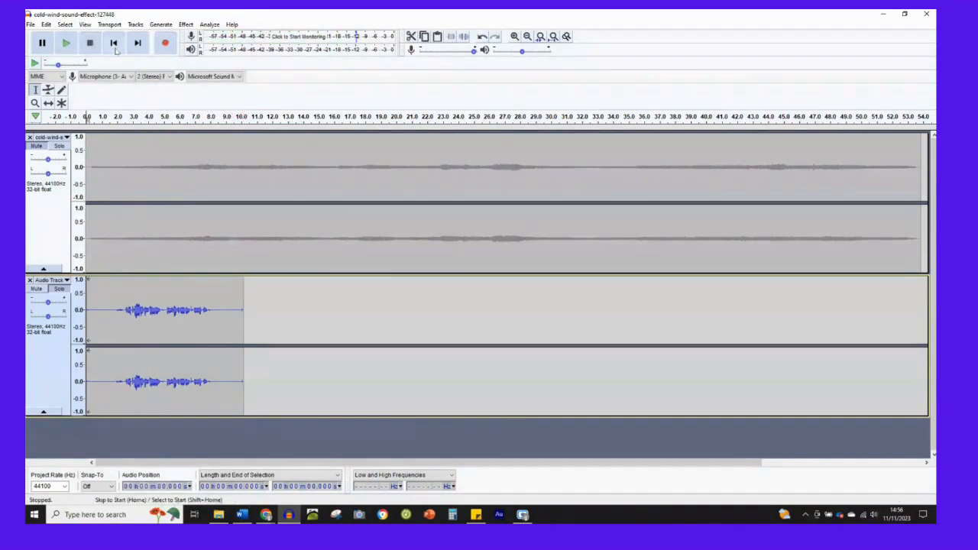
{"action": "left_click", "coordinate": [67, 43]}
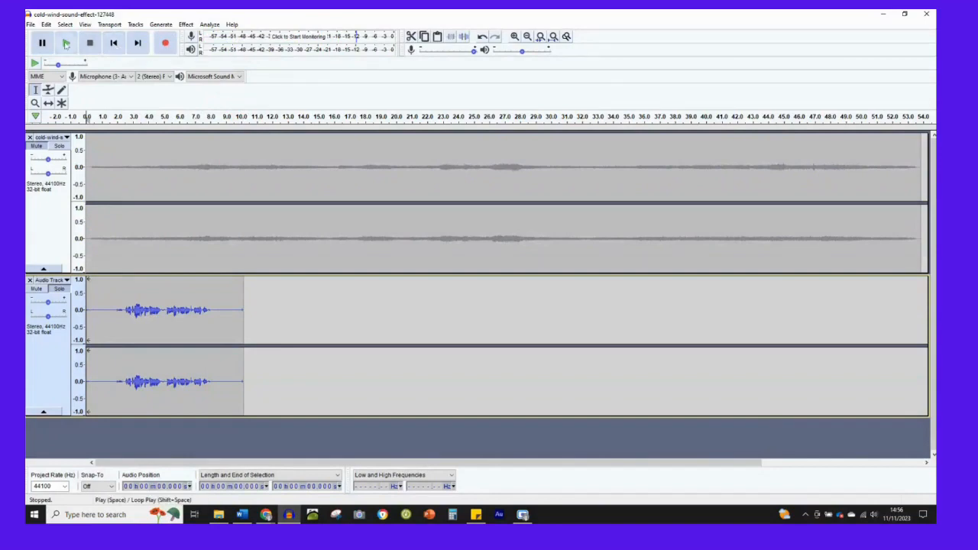
{"action": "left_click", "coordinate": [67, 43]}
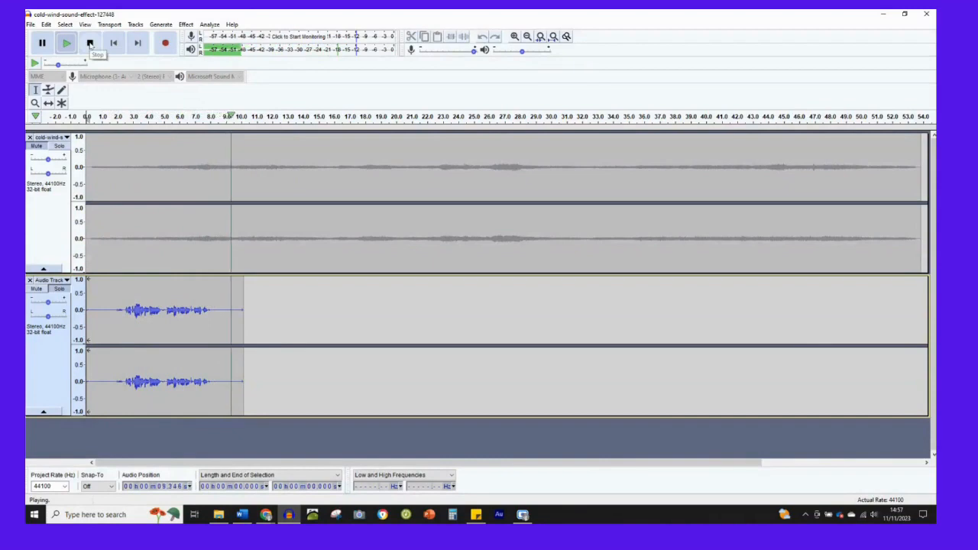
{"action": "left_click", "coordinate": [89, 42]}
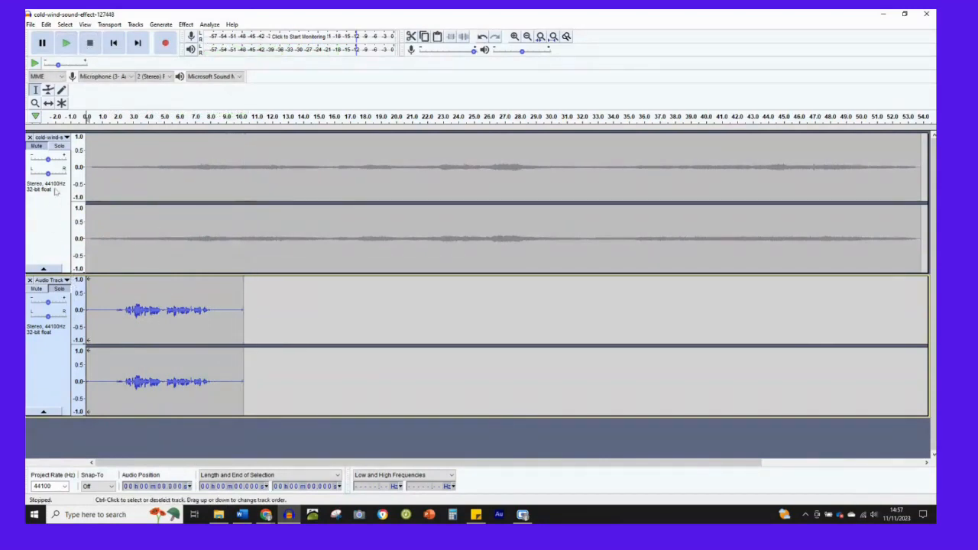
{"action": "left_click", "coordinate": [36, 147]}
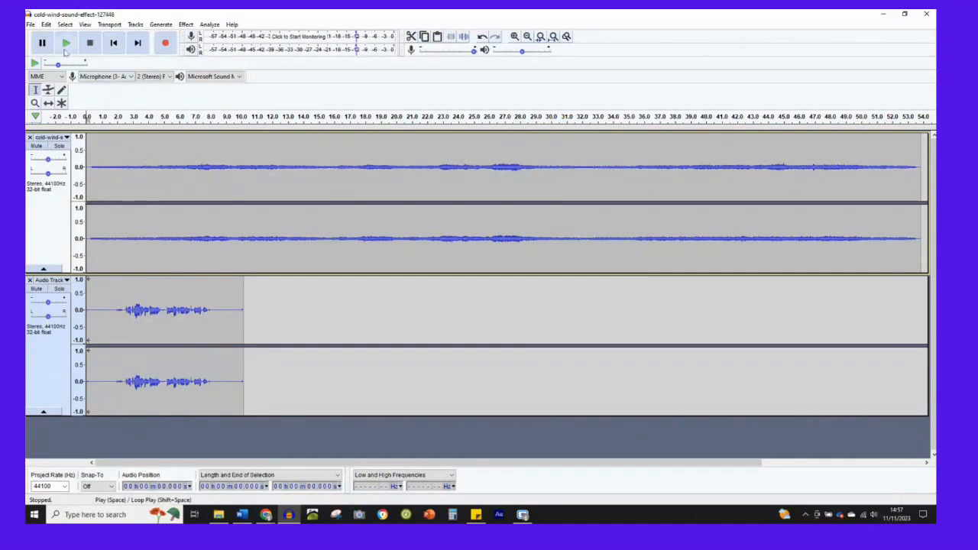
{"action": "left_click", "coordinate": [66, 43]}
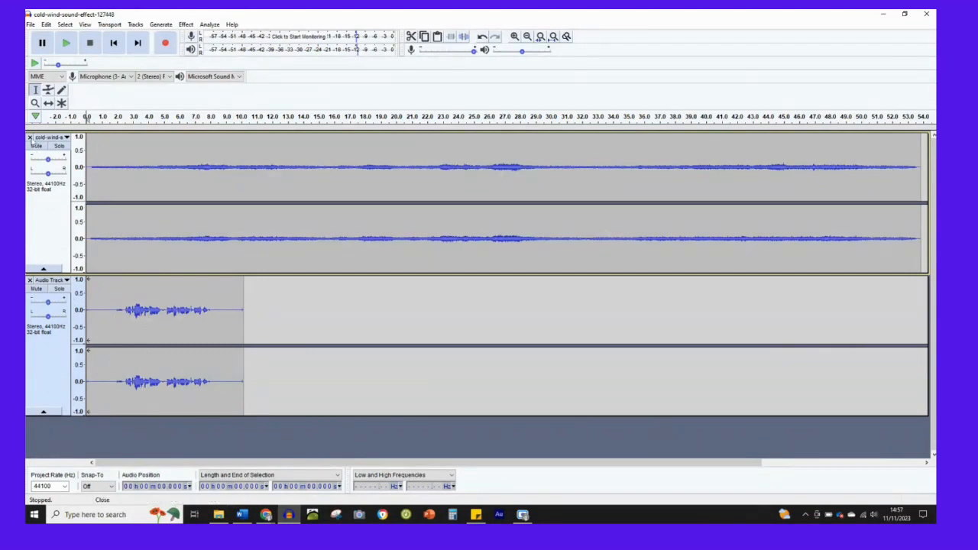
- Open the wind track's name dialog and keep its existing name
{"action": "left_click", "coordinate": [67, 138]}
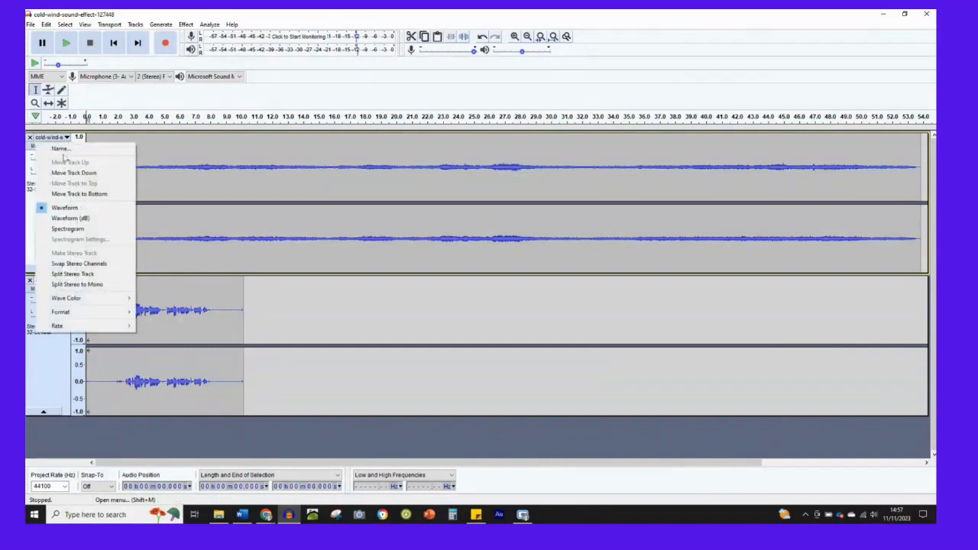
{"action": "left_click", "coordinate": [61, 149]}
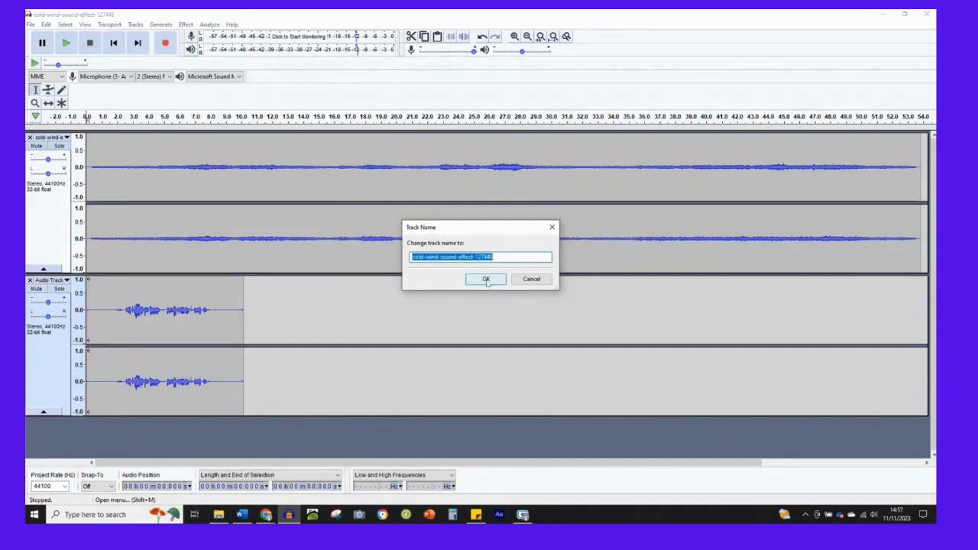
{"action": "left_click", "coordinate": [486, 278]}
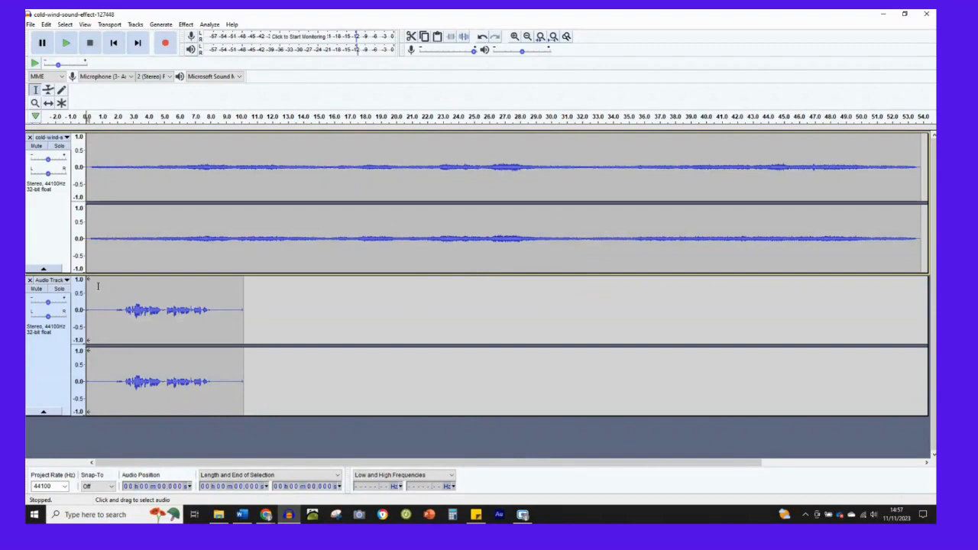
- Rename the lower narration track to 'Voice'
{"action": "left_click", "coordinate": [52, 280]}
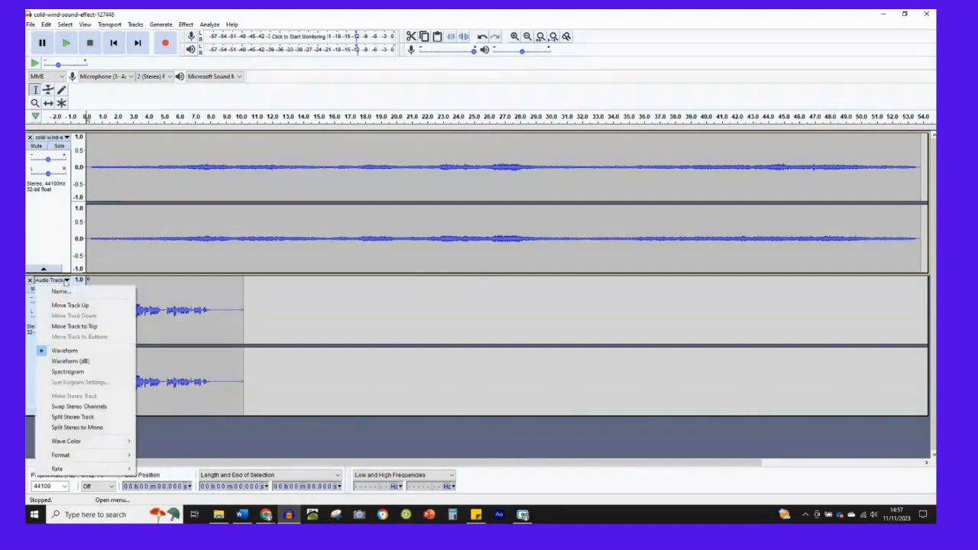
{"action": "left_click", "coordinate": [61, 292]}
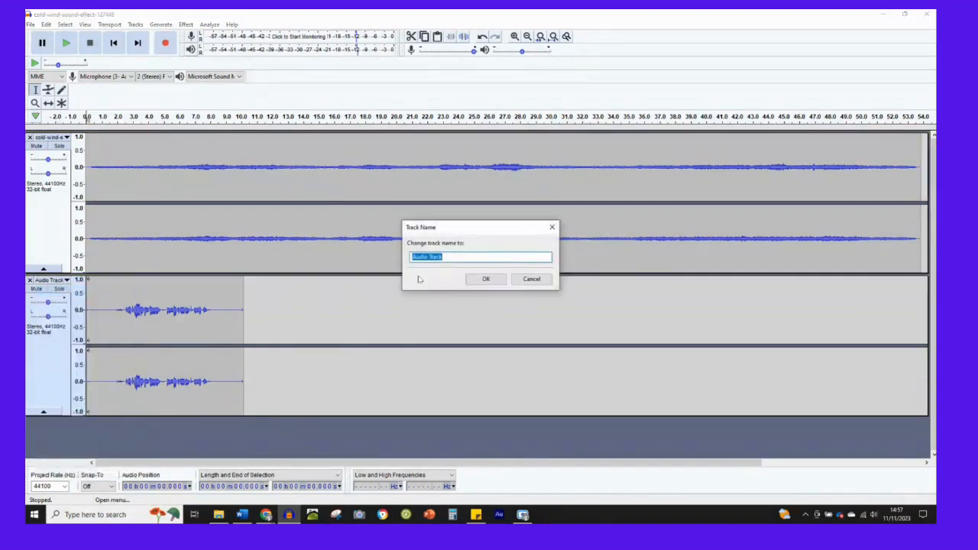
{"action": "type", "text": "Voice"}
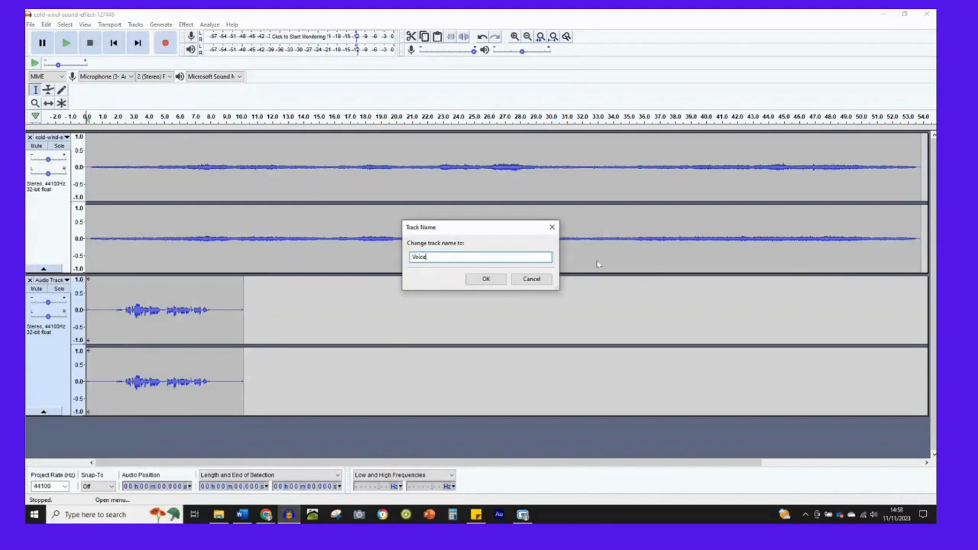
{"action": "left_click", "coordinate": [486, 278]}
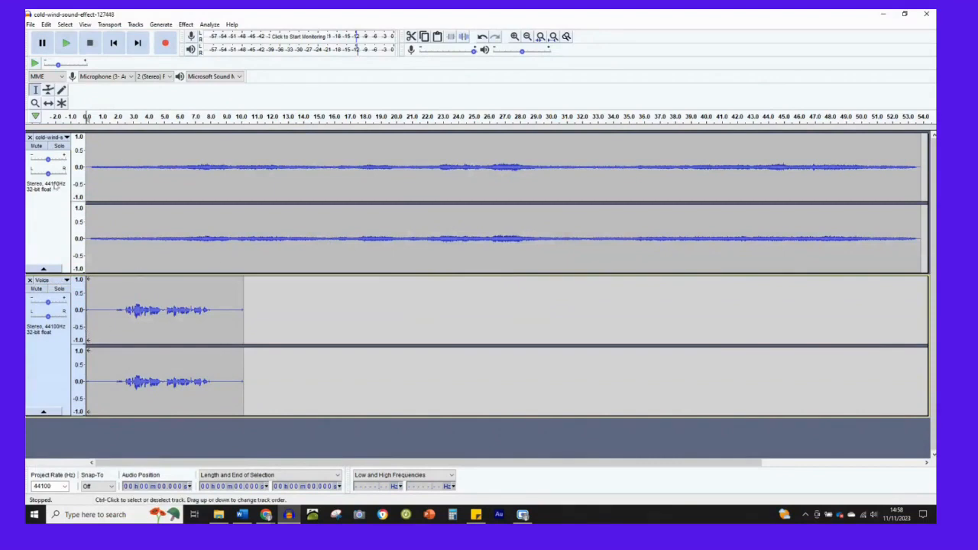
{"action": "mouse_move", "coordinate": [122, 314]}
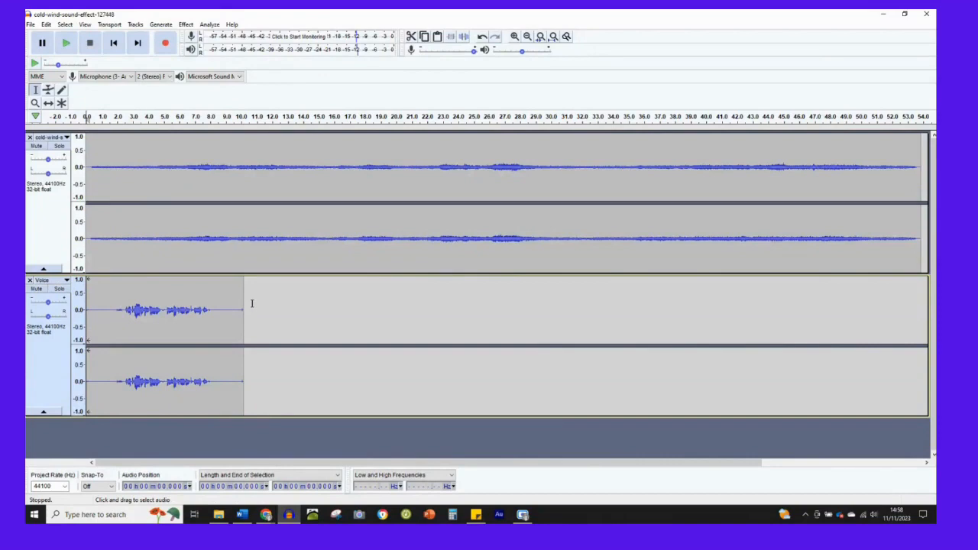
{"action": "mouse_move", "coordinate": [234, 258]}
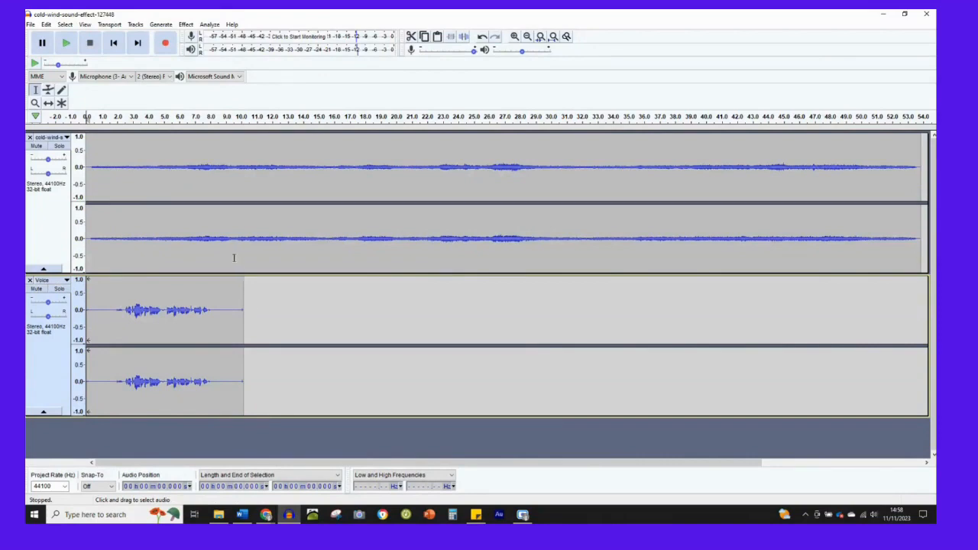
{"action": "mouse_move", "coordinate": [95, 311]}
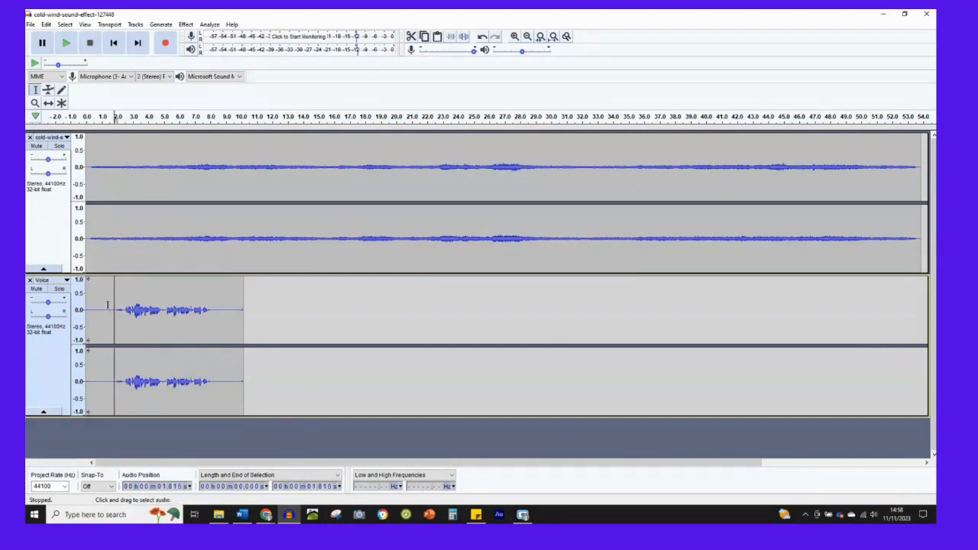
{"action": "mouse_move", "coordinate": [59, 289]}
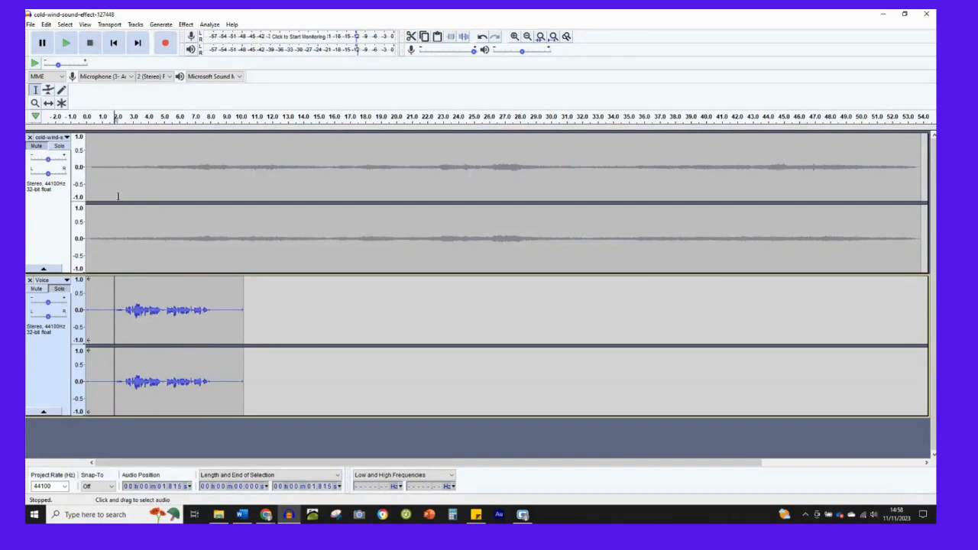
- Play the opening of the project with both tracks and stop
{"action": "left_click", "coordinate": [66, 43]}
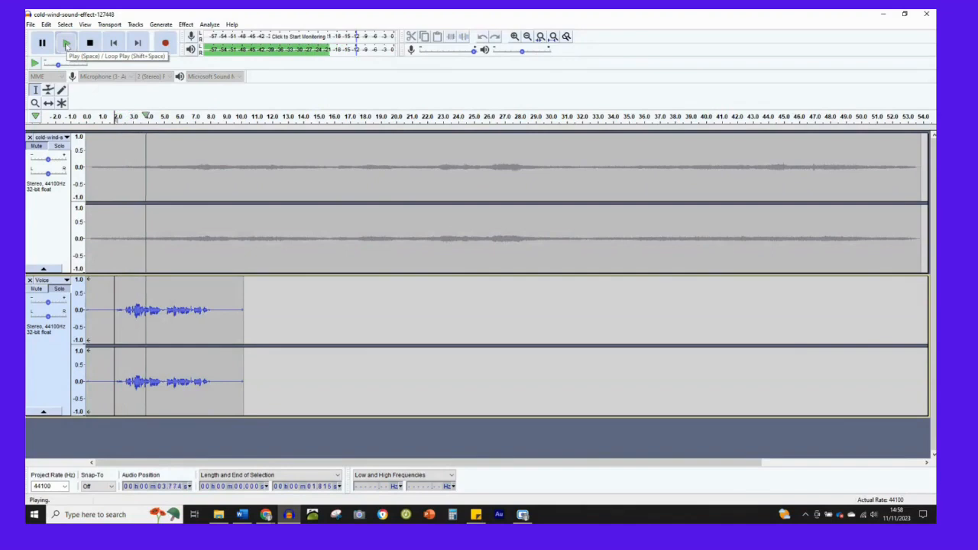
{"action": "left_click", "coordinate": [88, 43]}
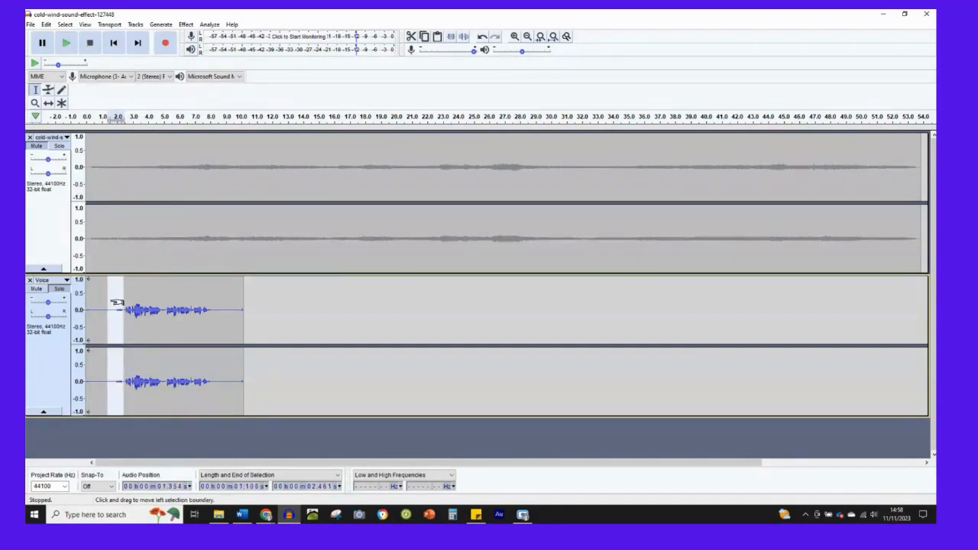
- Bring up the Generate menu to silence the marked lead-in before the narration
{"action": "left_click", "coordinate": [161, 25]}
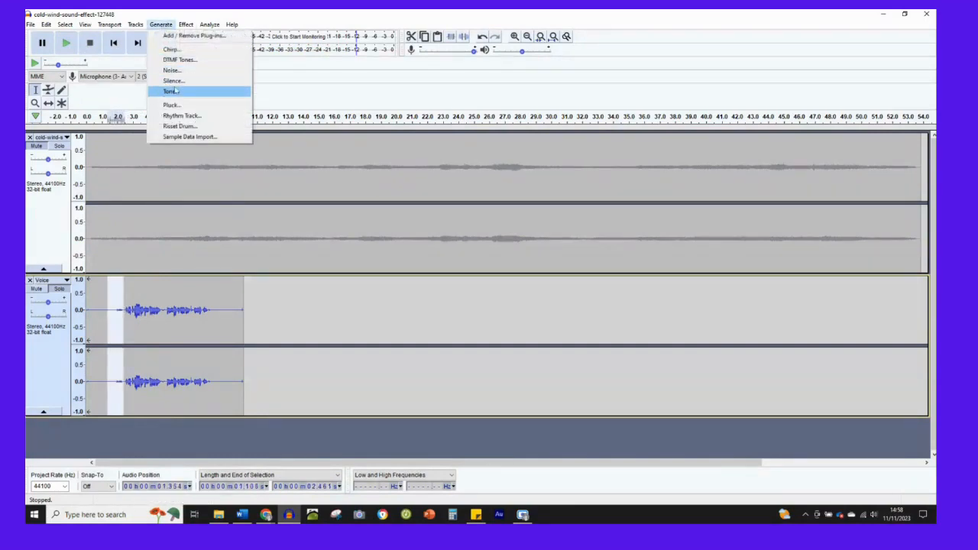
{"action": "mouse_move", "coordinate": [172, 81]}
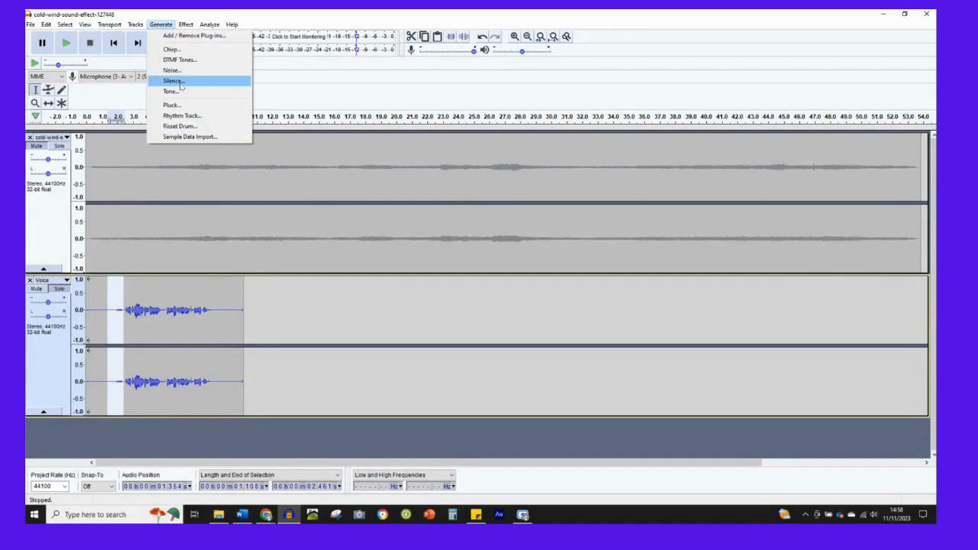
{"action": "mouse_move", "coordinate": [171, 49]}
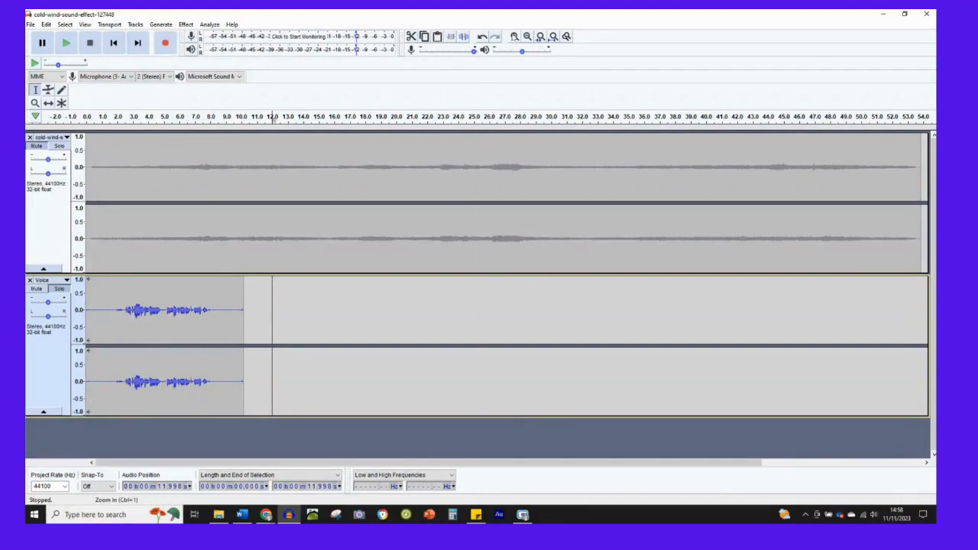
{"action": "mouse_move", "coordinate": [514, 37]}
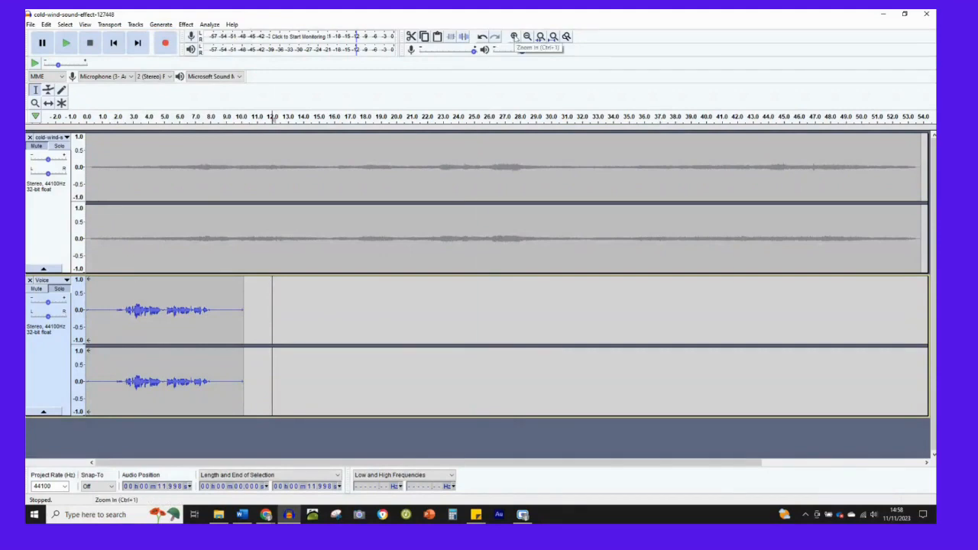
- Zoom in so the first ~13 seconds fill the window, then reach for the Effect menu
{"action": "left_click", "coordinate": [514, 37]}
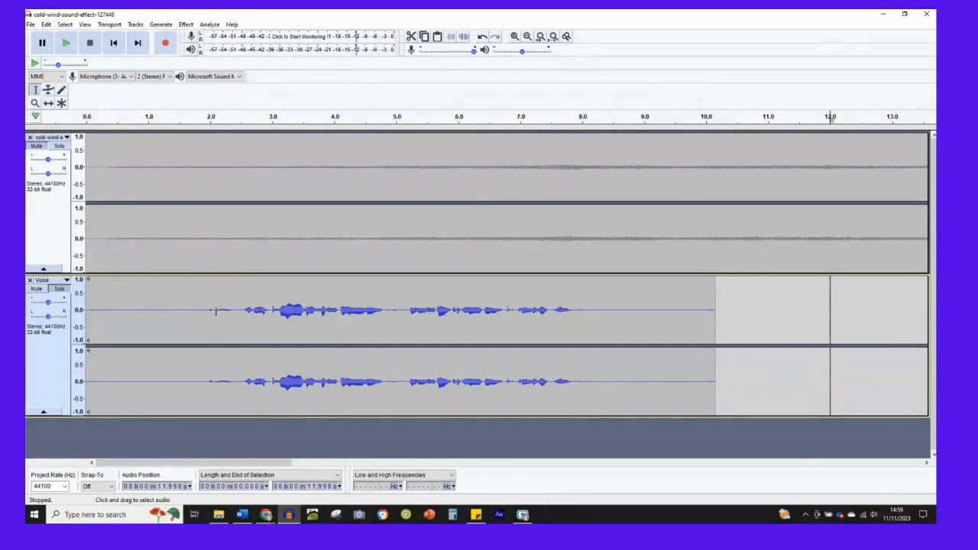
{"action": "mouse_move", "coordinate": [566, 313]}
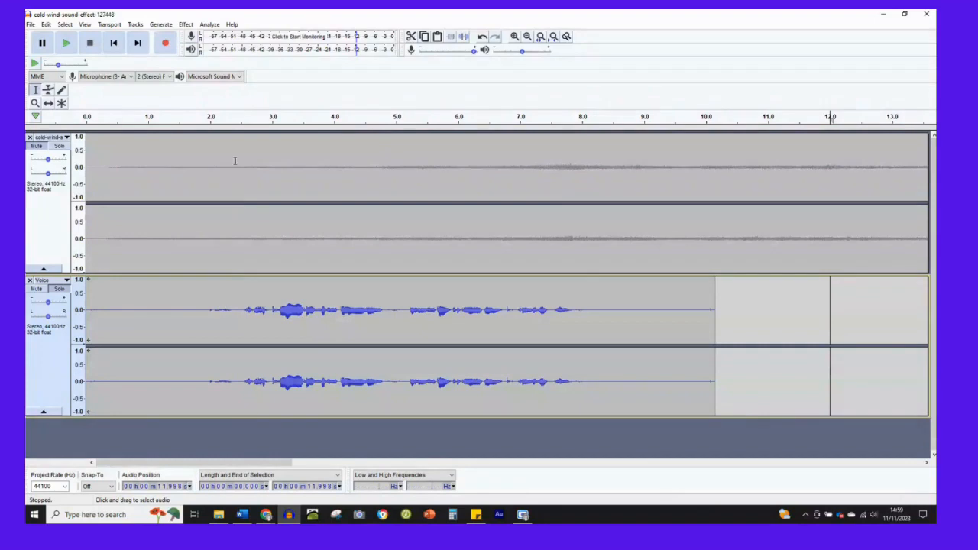
{"action": "left_click", "coordinate": [187, 24]}
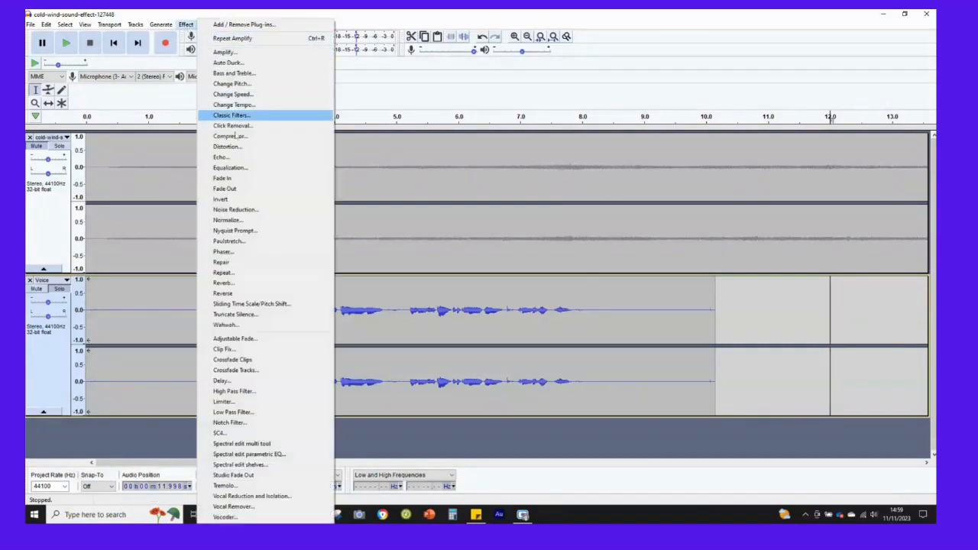
{"action": "mouse_move", "coordinate": [247, 210]}
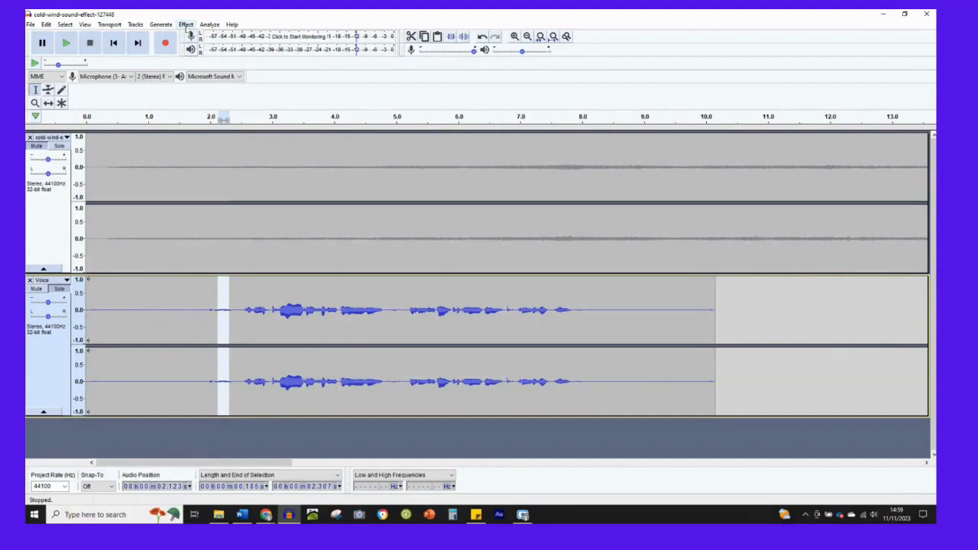
- Sample the background noise from the quiet sliver before the speech via Noise Reduction's Get Noise Profile
{"action": "left_click", "coordinate": [186, 24]}
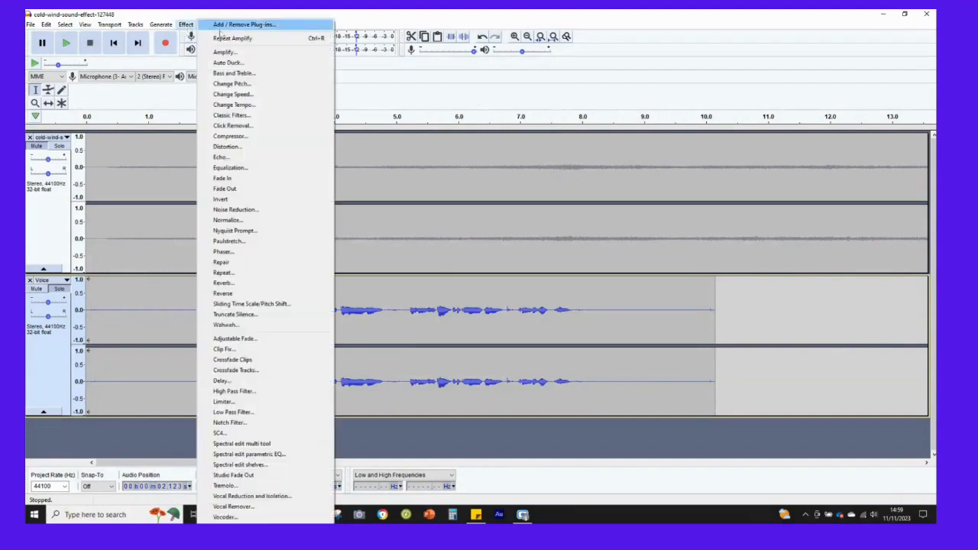
{"action": "mouse_move", "coordinate": [235, 209]}
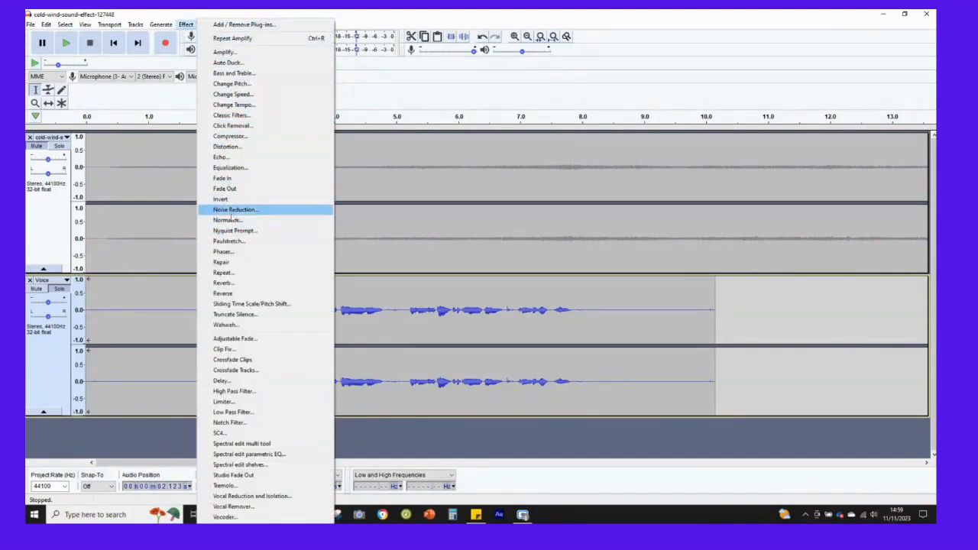
{"action": "left_click", "coordinate": [236, 209]}
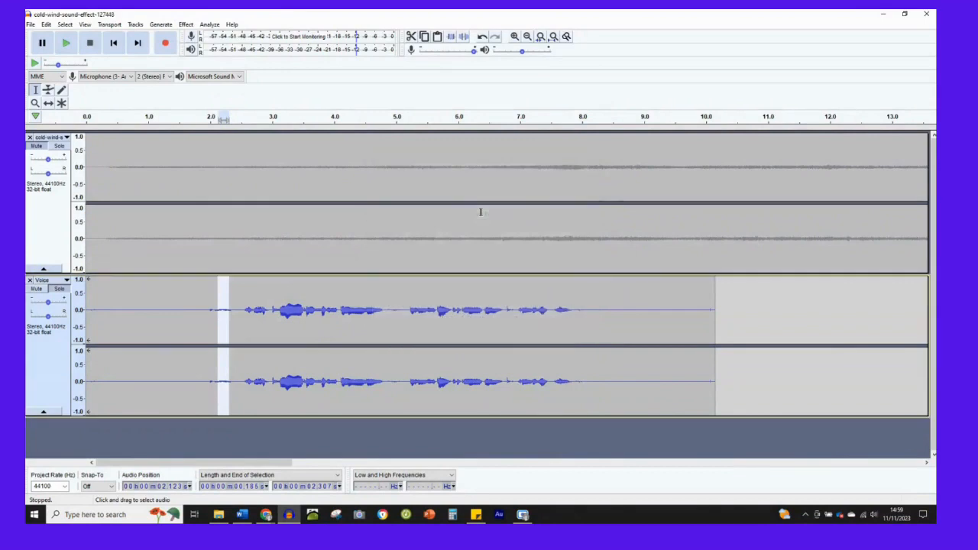
{"action": "mouse_move", "coordinate": [242, 317]}
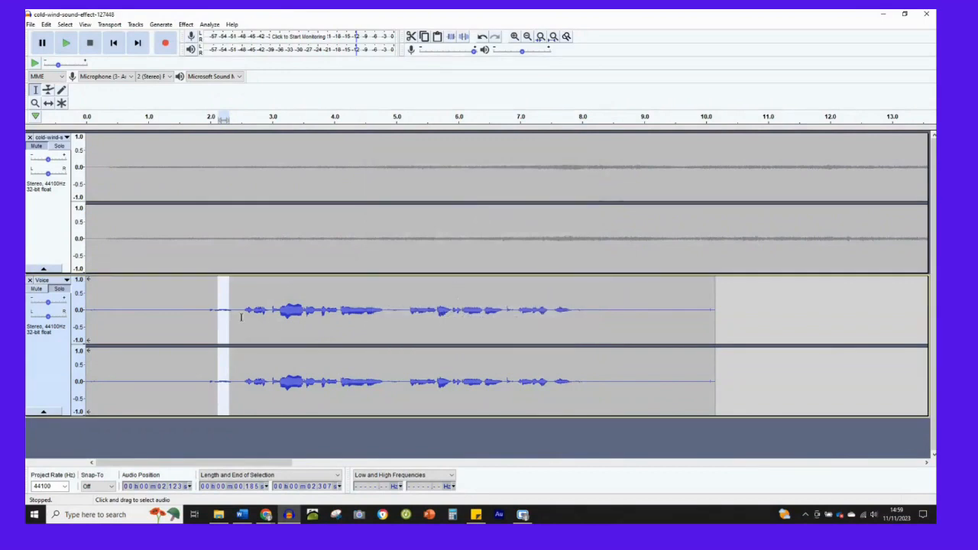
{"action": "mouse_move", "coordinate": [227, 312]}
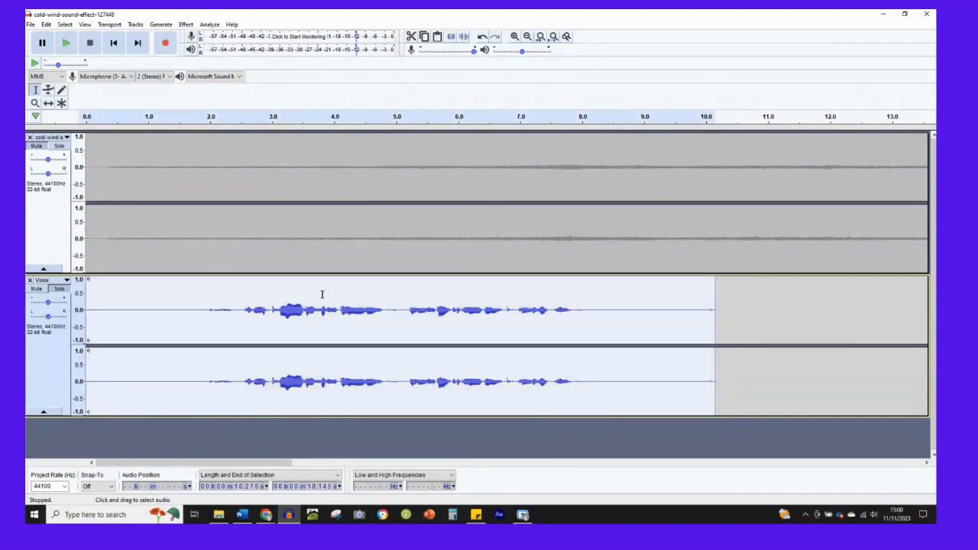
{"action": "mouse_move", "coordinate": [178, 184]}
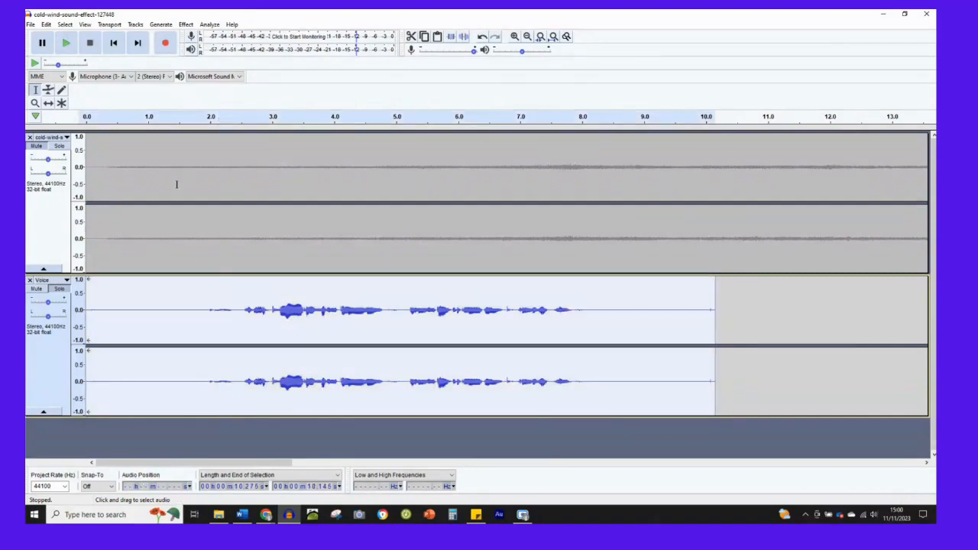
- Run Noise Reduction with the default settings over the whole Voice narration
{"action": "left_click", "coordinate": [187, 25]}
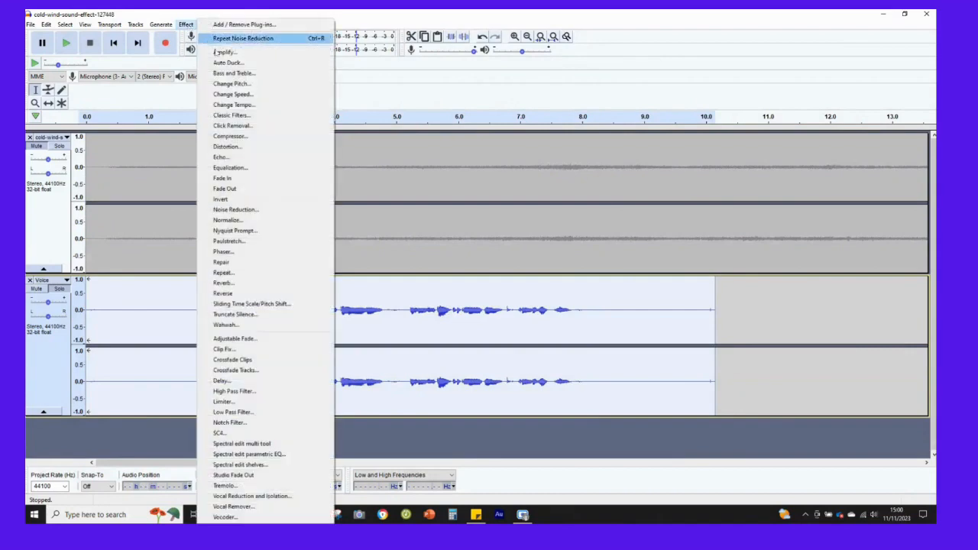
{"action": "left_click", "coordinate": [236, 209]}
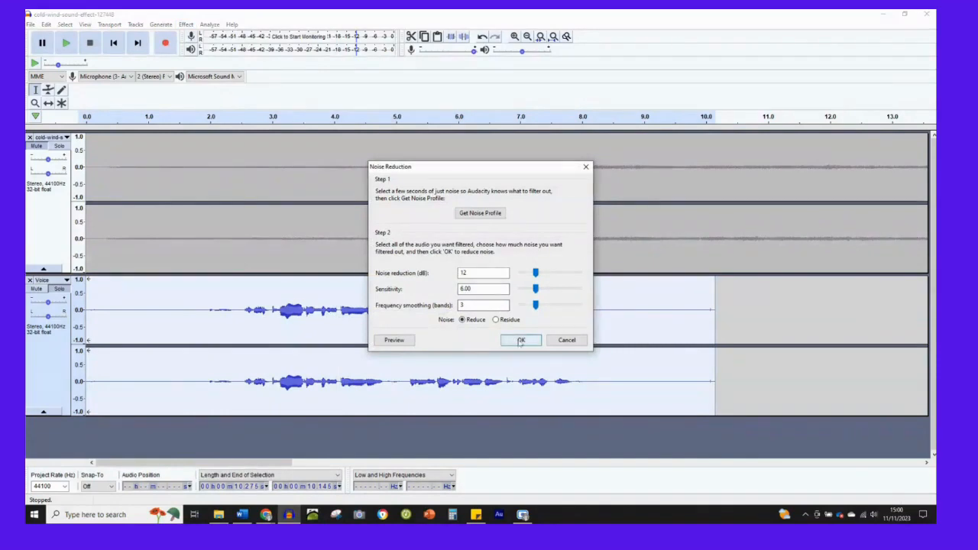
{"action": "left_click", "coordinate": [520, 340]}
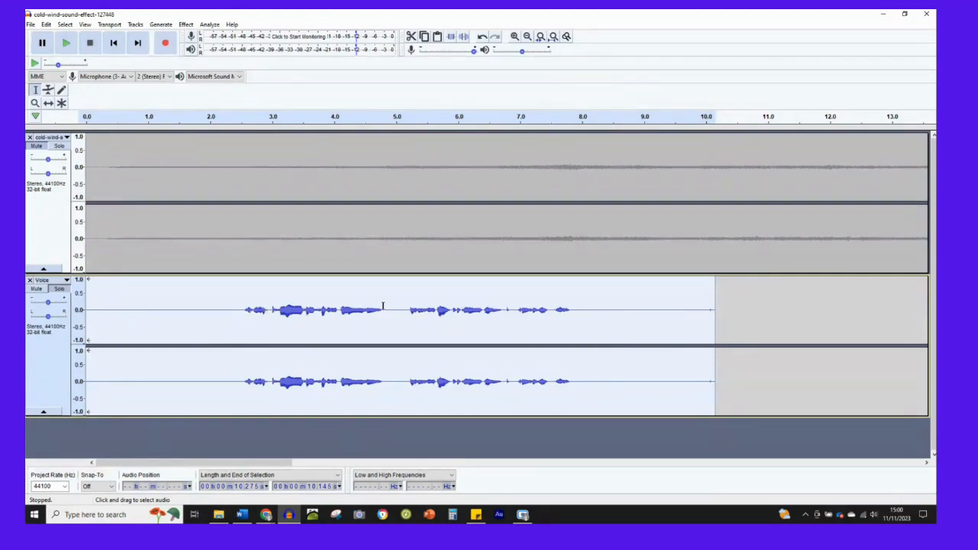
{"action": "mouse_move", "coordinate": [549, 312]}
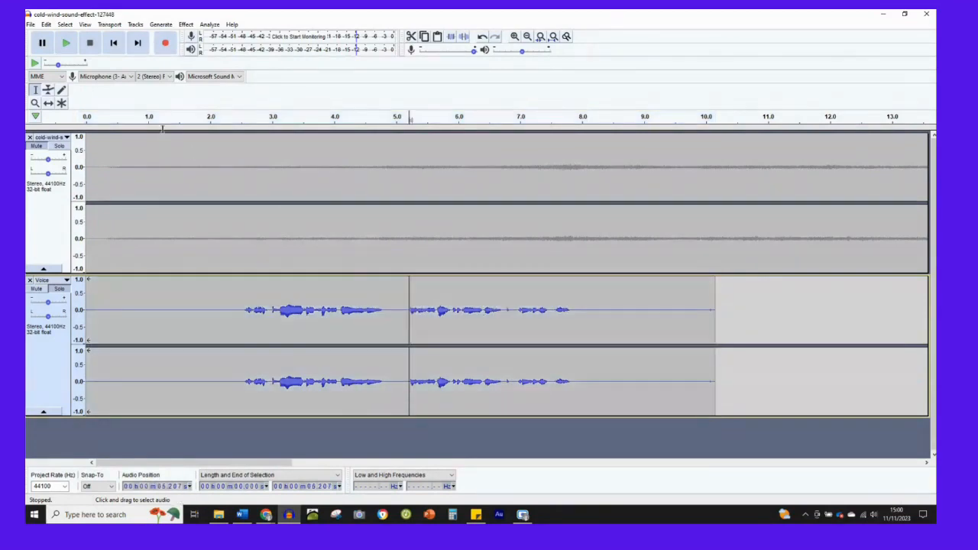
{"action": "left_click", "coordinate": [66, 43]}
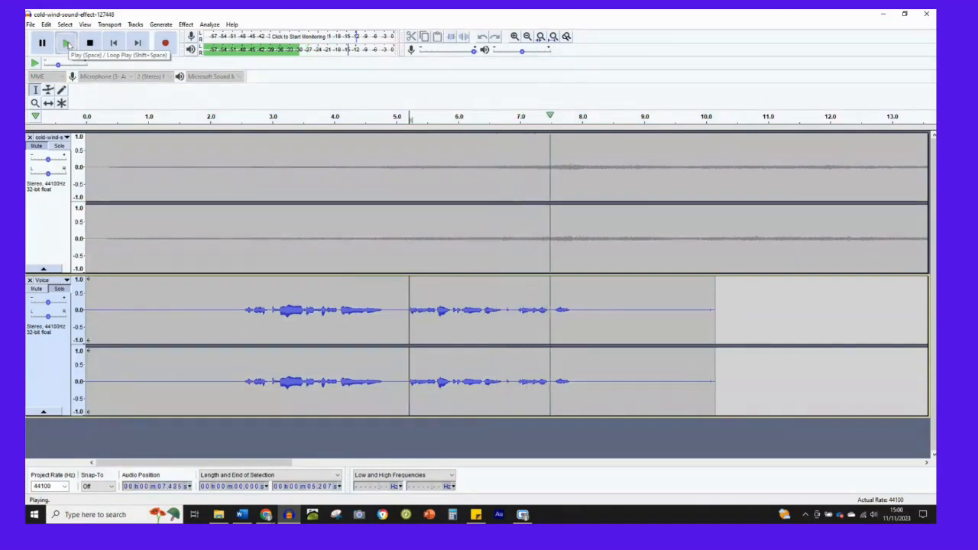
{"action": "left_click", "coordinate": [89, 43]}
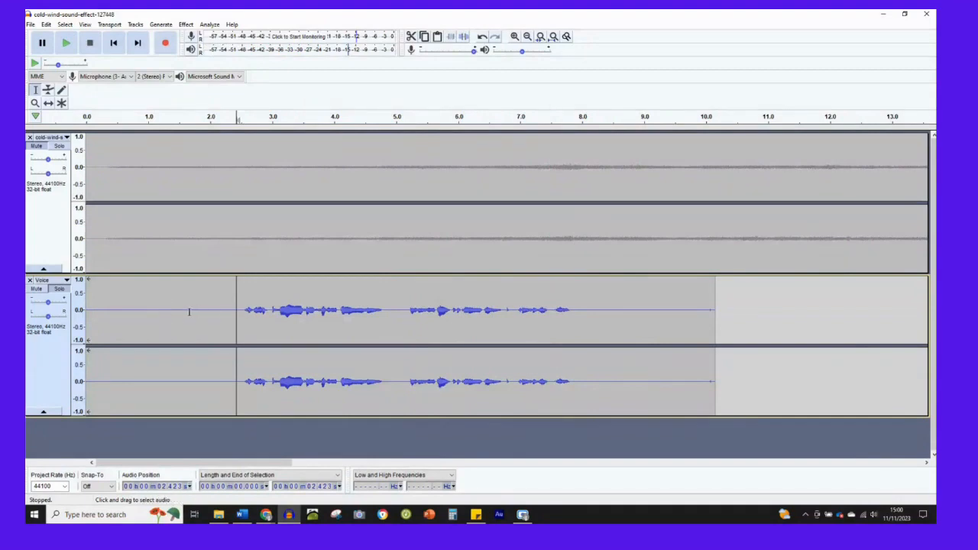
{"action": "mouse_move", "coordinate": [572, 316]}
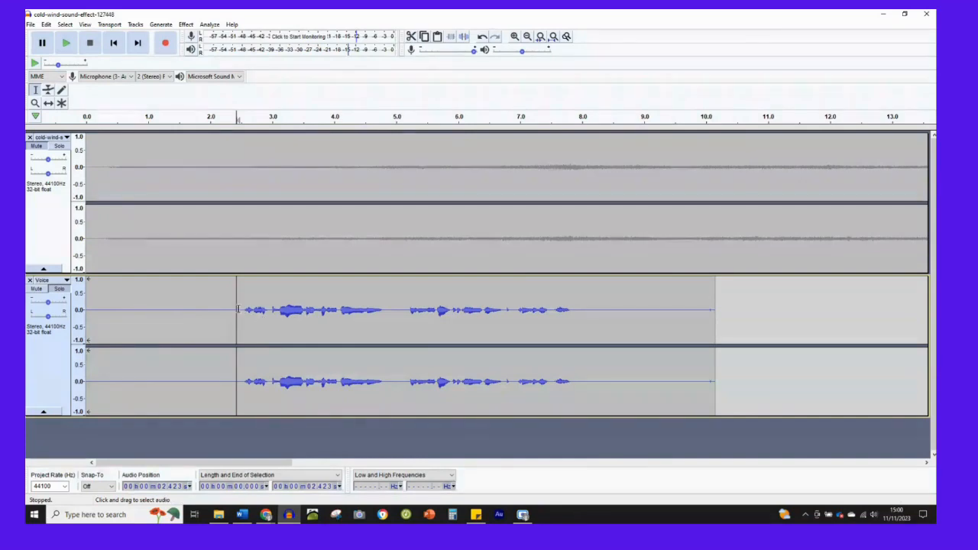
{"action": "left_click", "coordinate": [161, 25]}
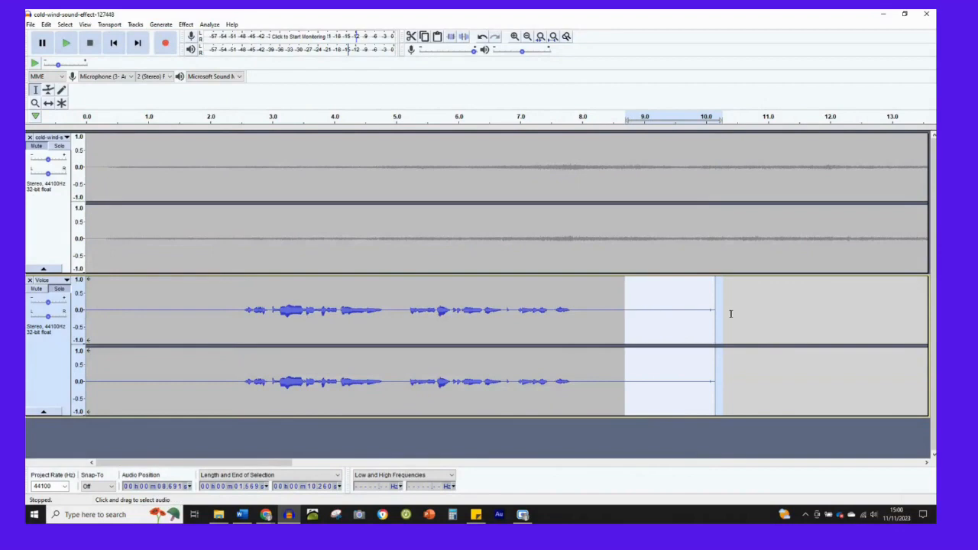
- Cut the silent tail so the Voice narration ends near 8.7 seconds
{"action": "key", "text": "ctrl+x"}
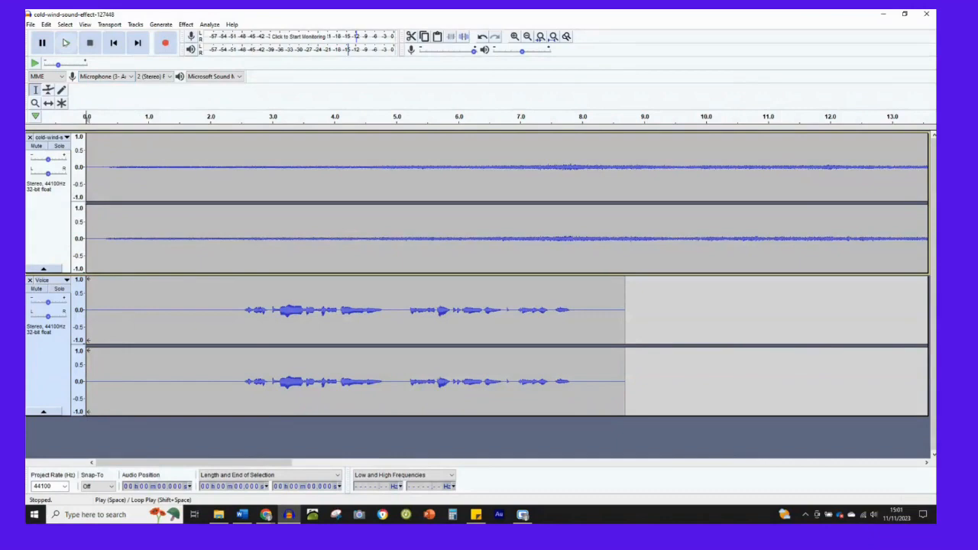
{"action": "left_click", "coordinate": [66, 43]}
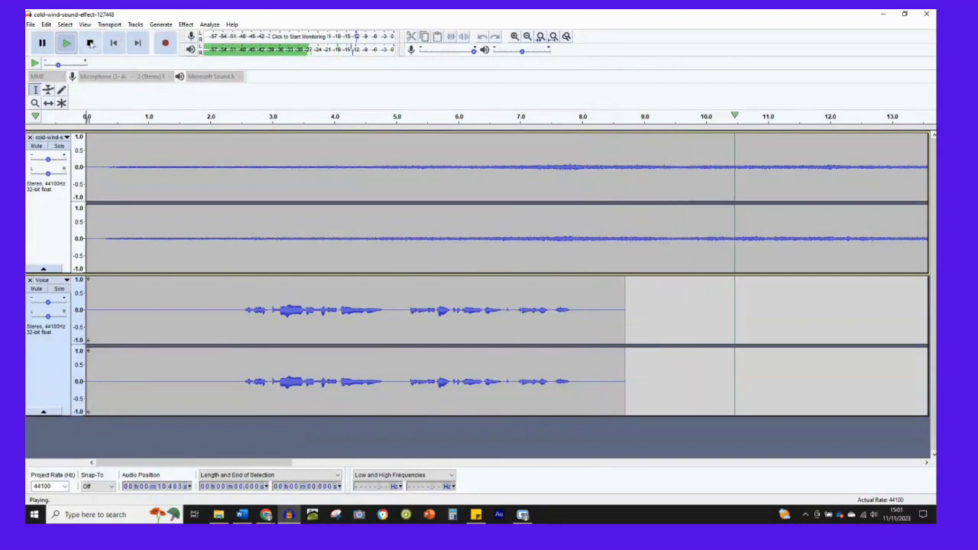
{"action": "left_click", "coordinate": [89, 42]}
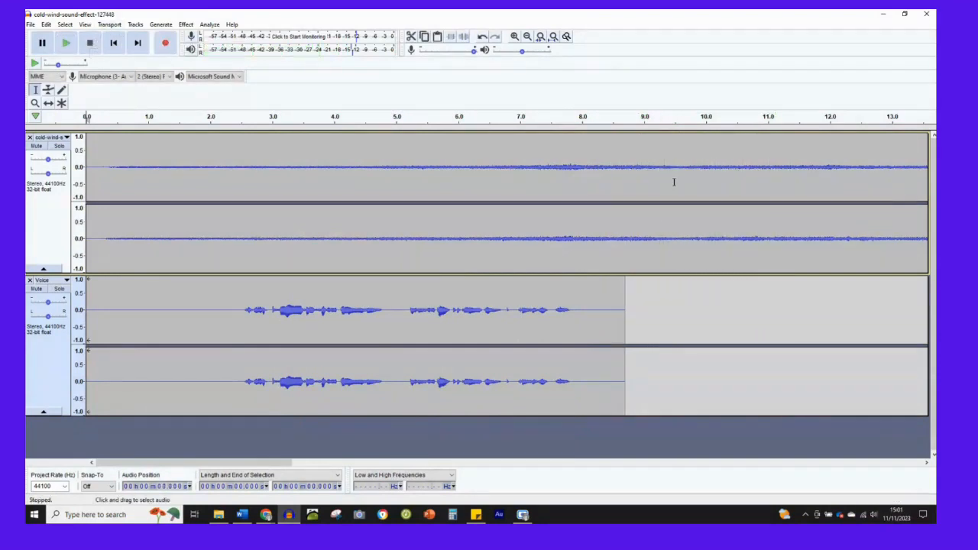
{"action": "mouse_move", "coordinate": [490, 153]}
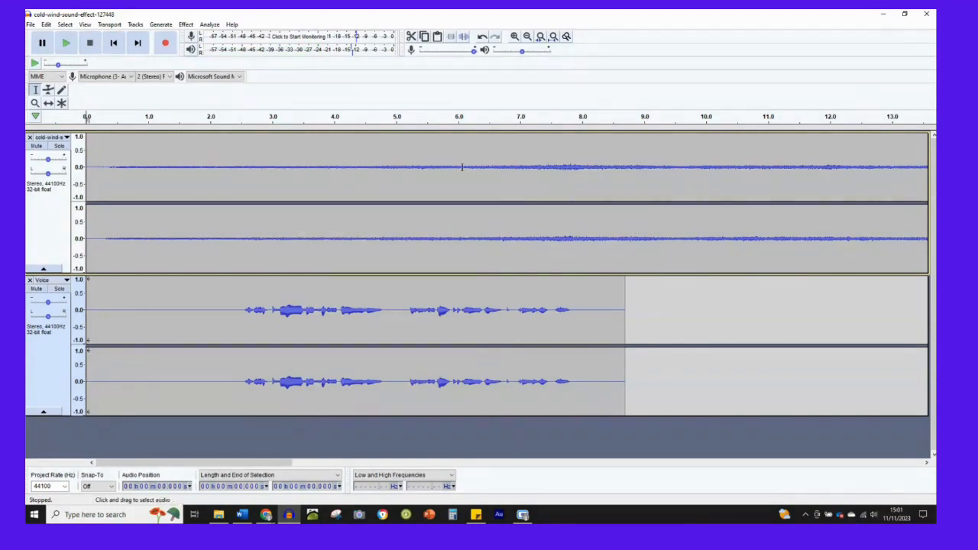
{"action": "mouse_move", "coordinate": [220, 302]}
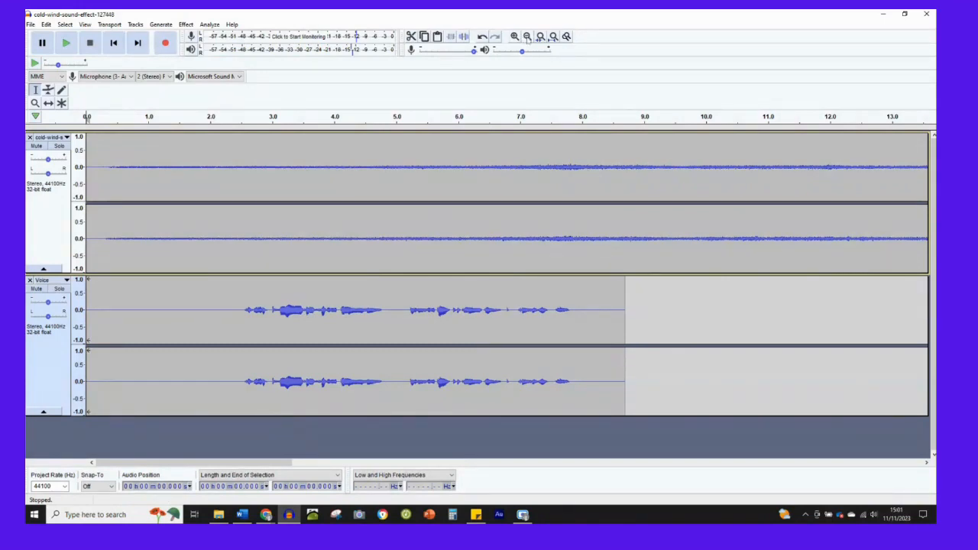
- Fit the whole project in view, wind to about 16 seconds and narration to about 9
{"action": "left_click", "coordinate": [541, 36]}
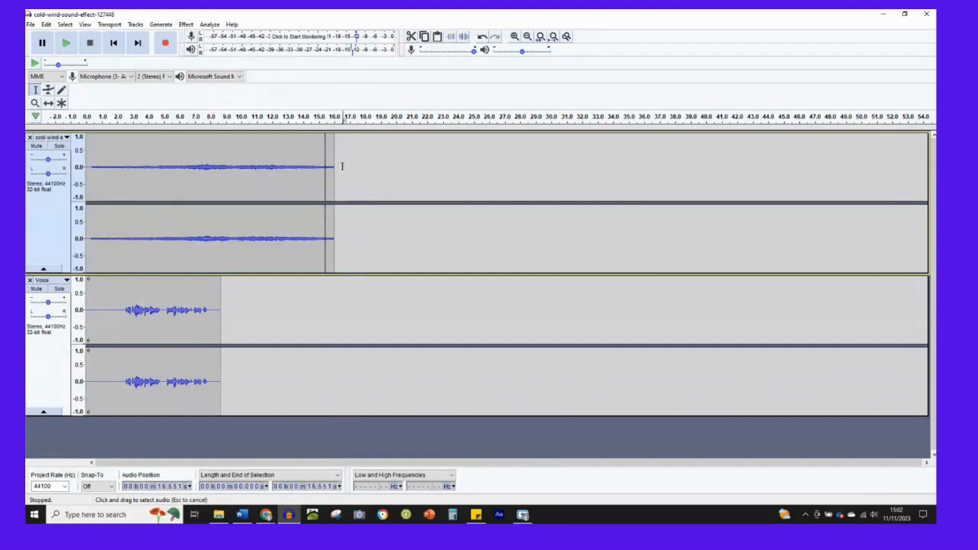
- Fade out the wind track from roughly 13 seconds to its end
{"action": "left_click_drag", "start_coordinate": [303, 167], "coordinate": [339, 167]}
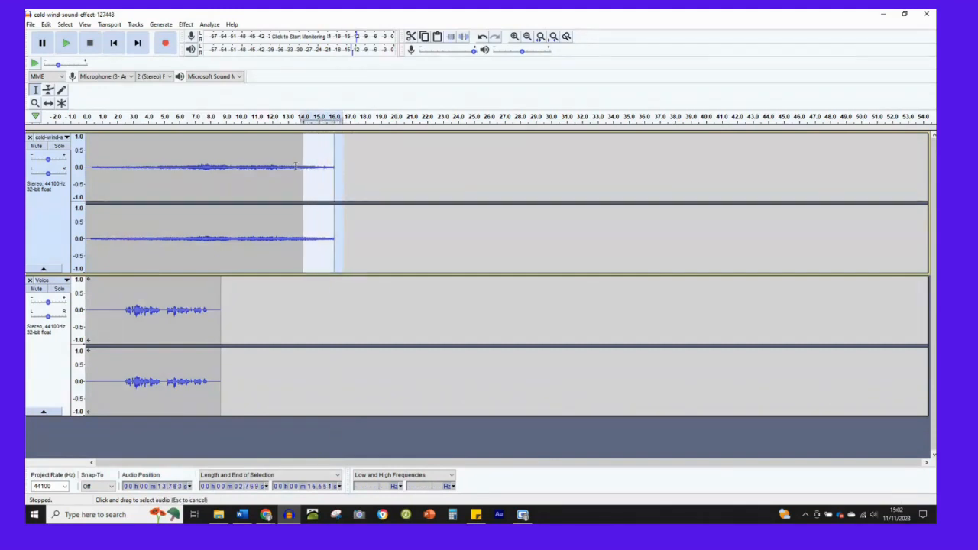
{"action": "left_click_drag", "start_coordinate": [302, 168], "coordinate": [283, 168]}
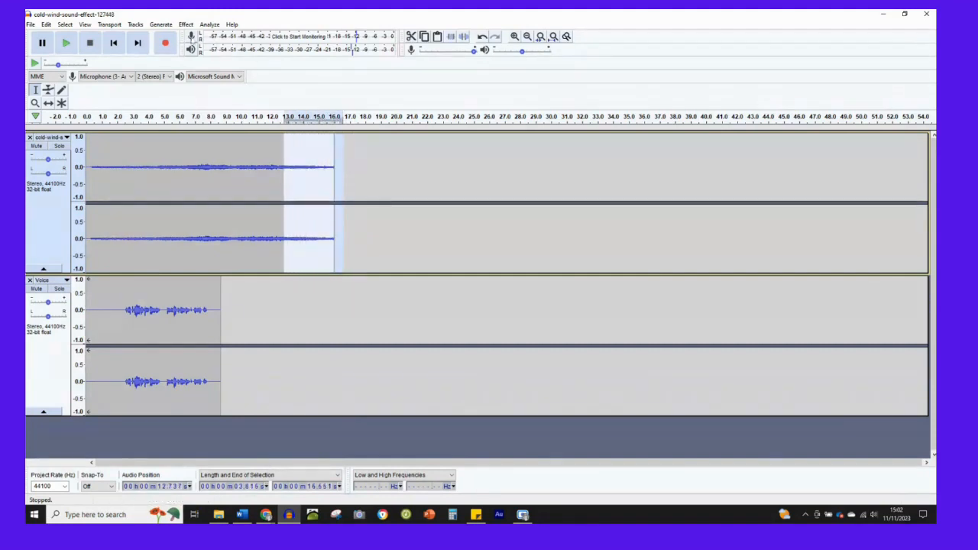
{"action": "left_click", "coordinate": [187, 24]}
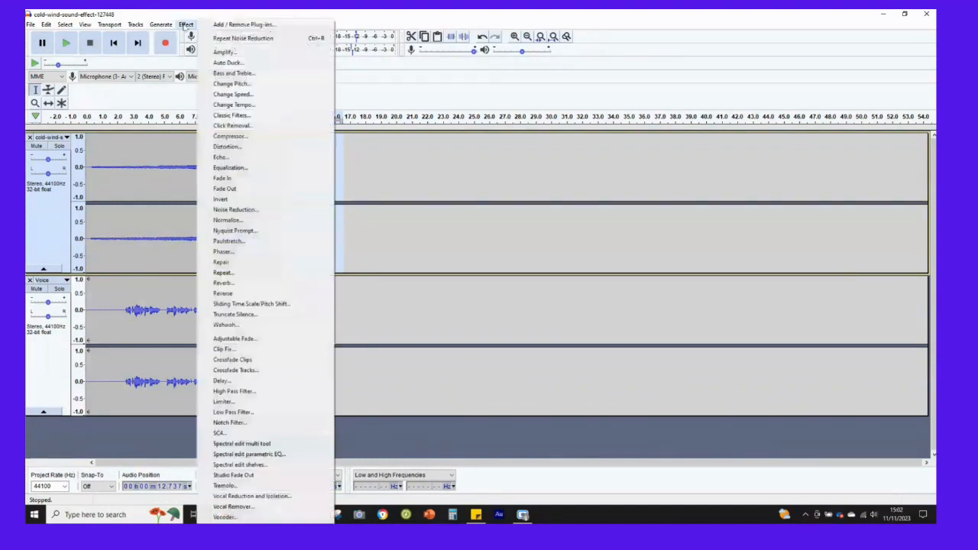
{"action": "mouse_move", "coordinate": [230, 167]}
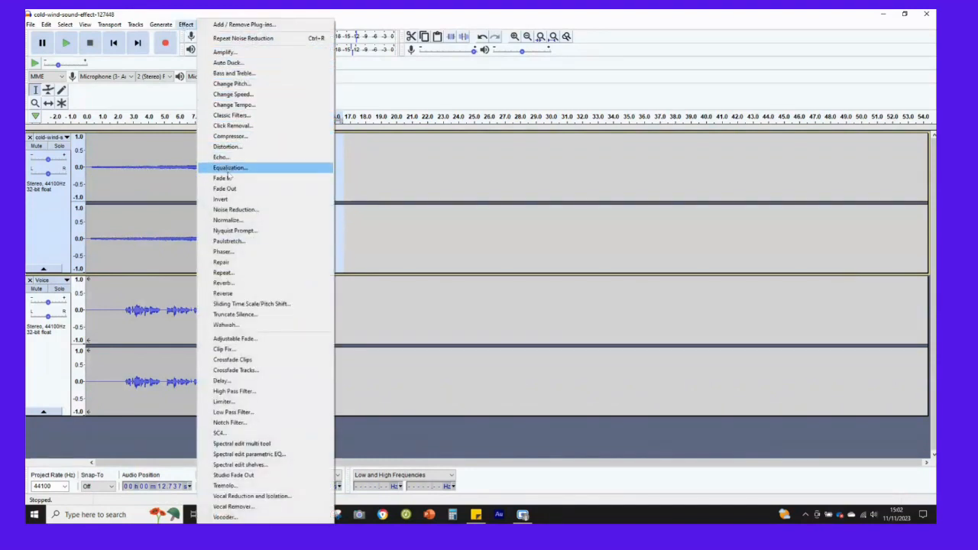
{"action": "mouse_move", "coordinate": [225, 190]}
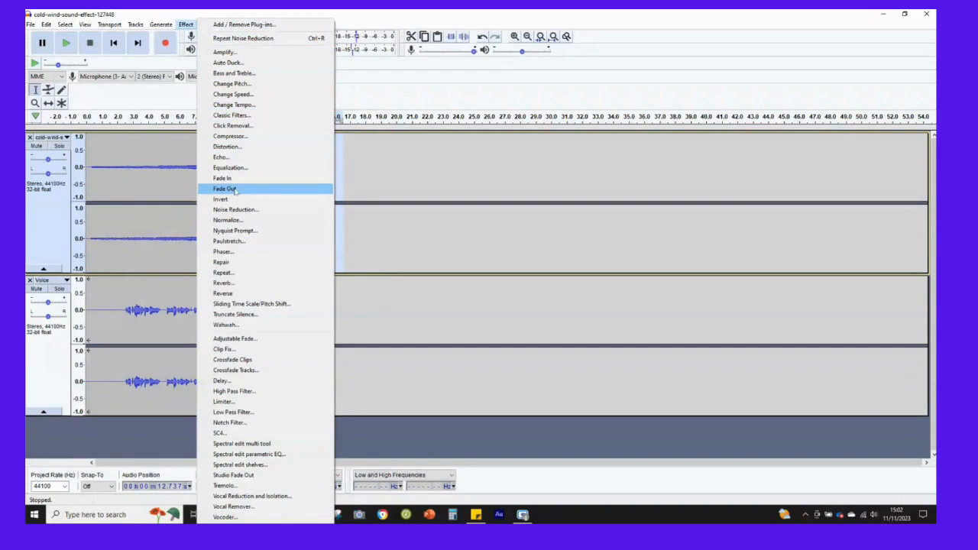
{"action": "left_click", "coordinate": [225, 188]}
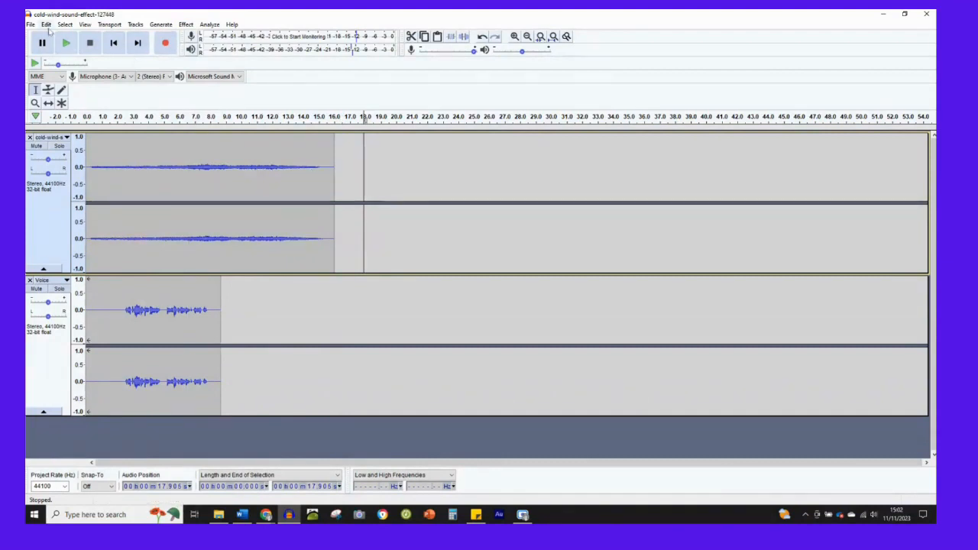
- Undo the fade-out and cut the wind audio beyond about 14 seconds
{"action": "left_click", "coordinate": [45, 24]}
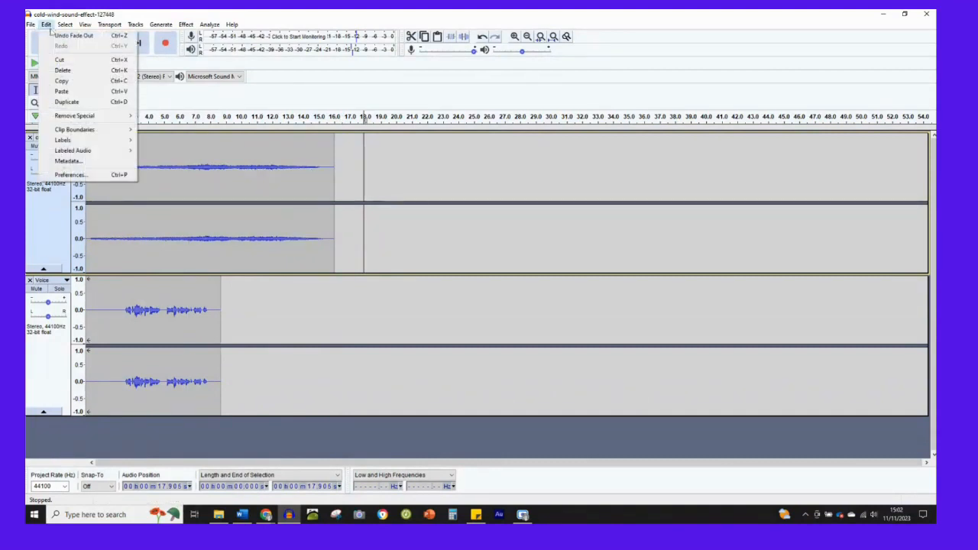
{"action": "mouse_move", "coordinate": [74, 35]}
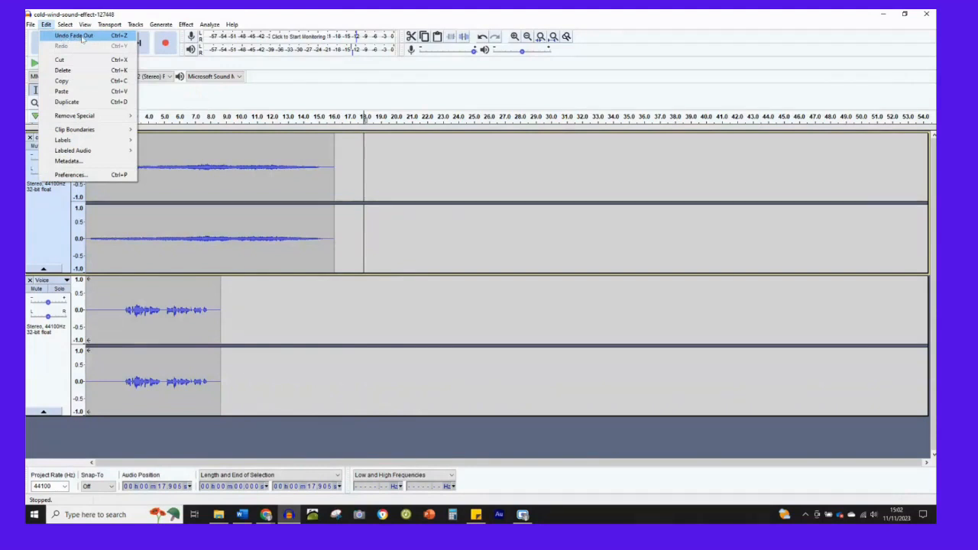
{"action": "mouse_move", "coordinate": [83, 41]}
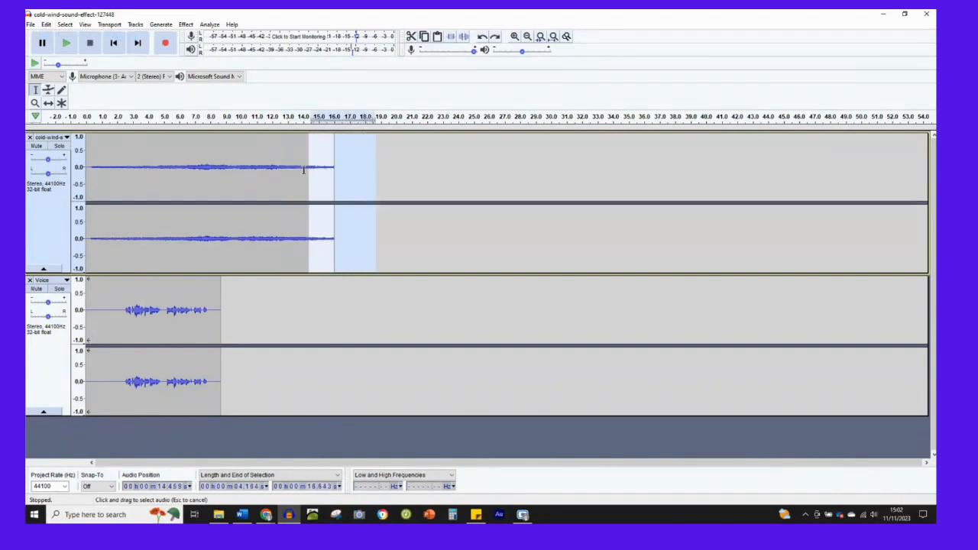
{"action": "key", "text": "ctrl+x"}
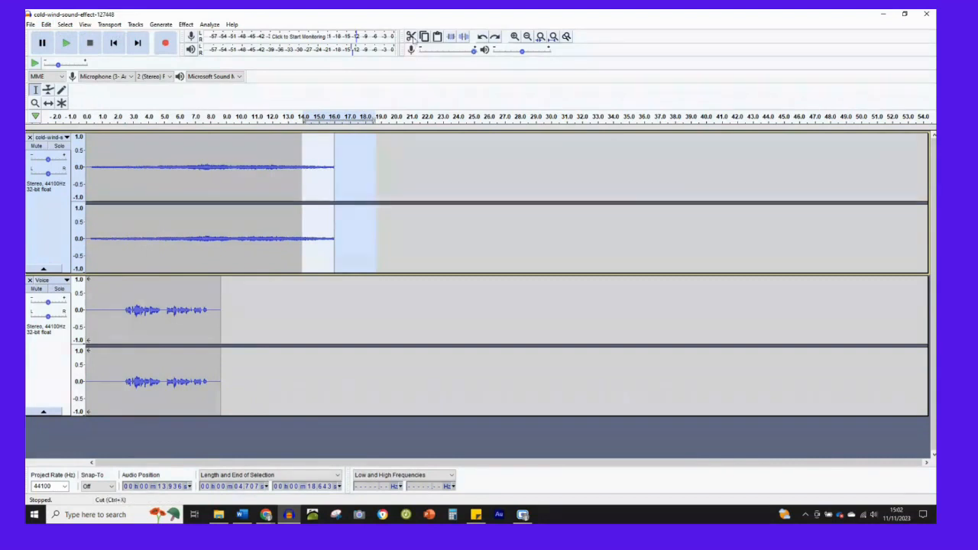
{"action": "left_click", "coordinate": [302, 167]}
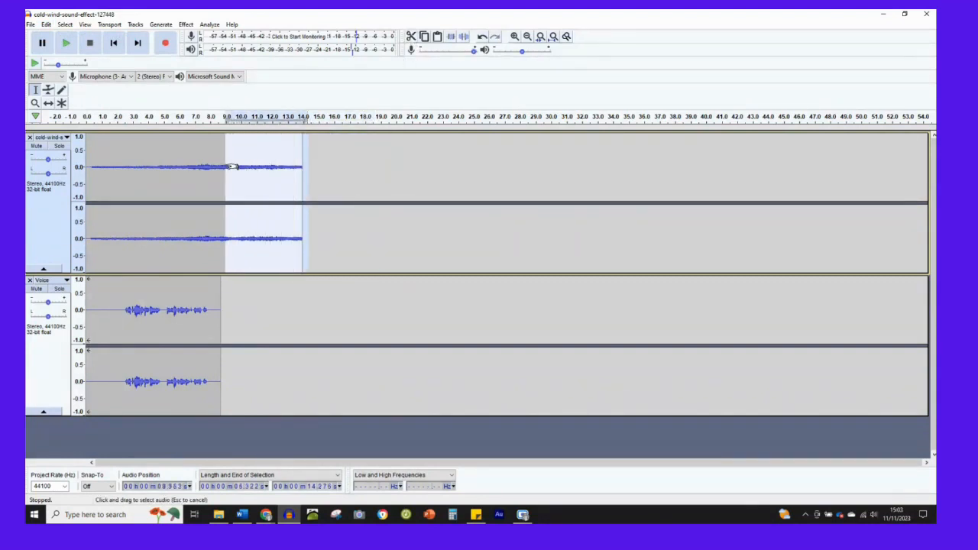
{"action": "left_click", "coordinate": [187, 25]}
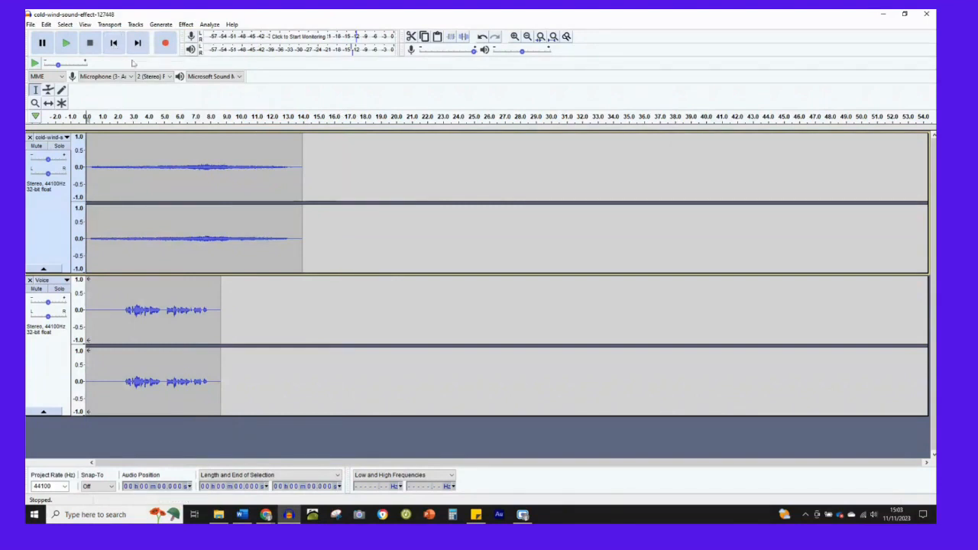
{"action": "left_click", "coordinate": [66, 43]}
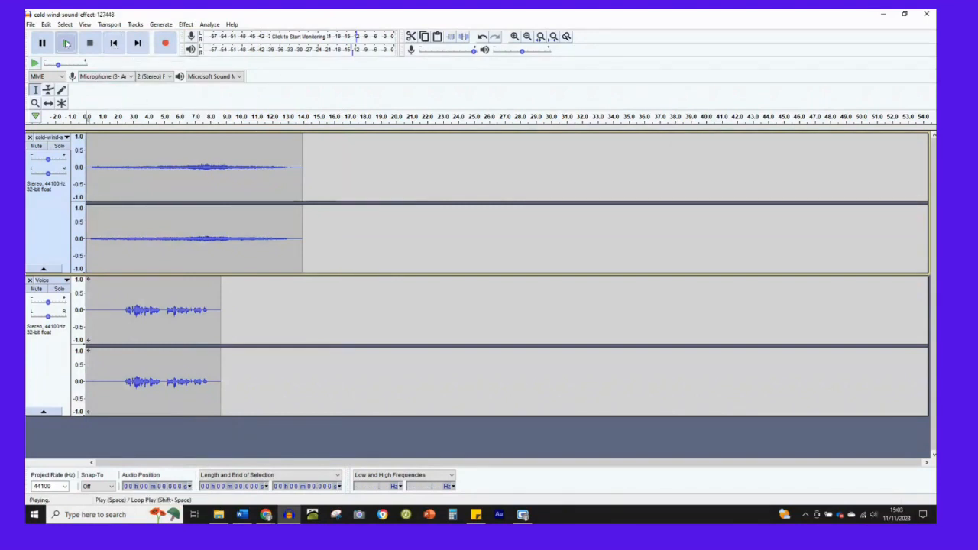
{"action": "left_click", "coordinate": [67, 43]}
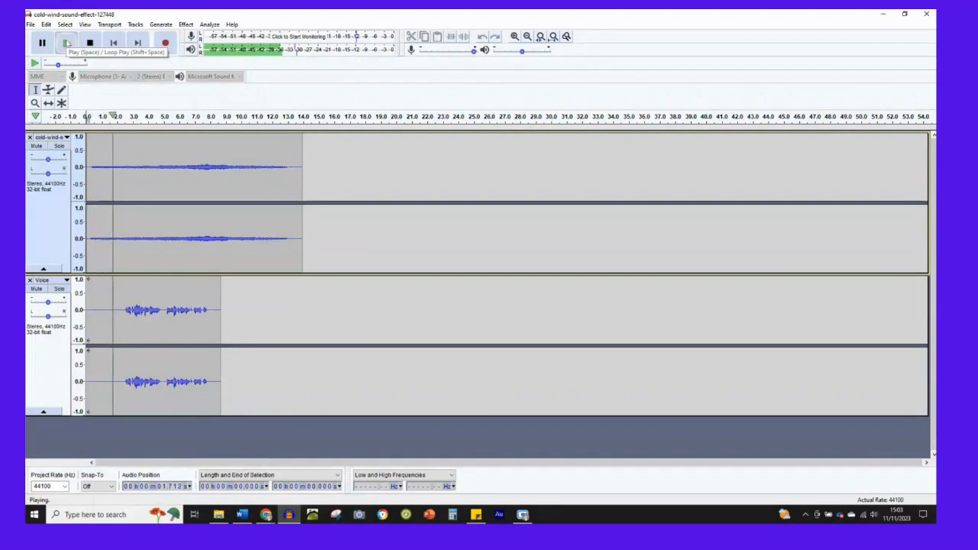